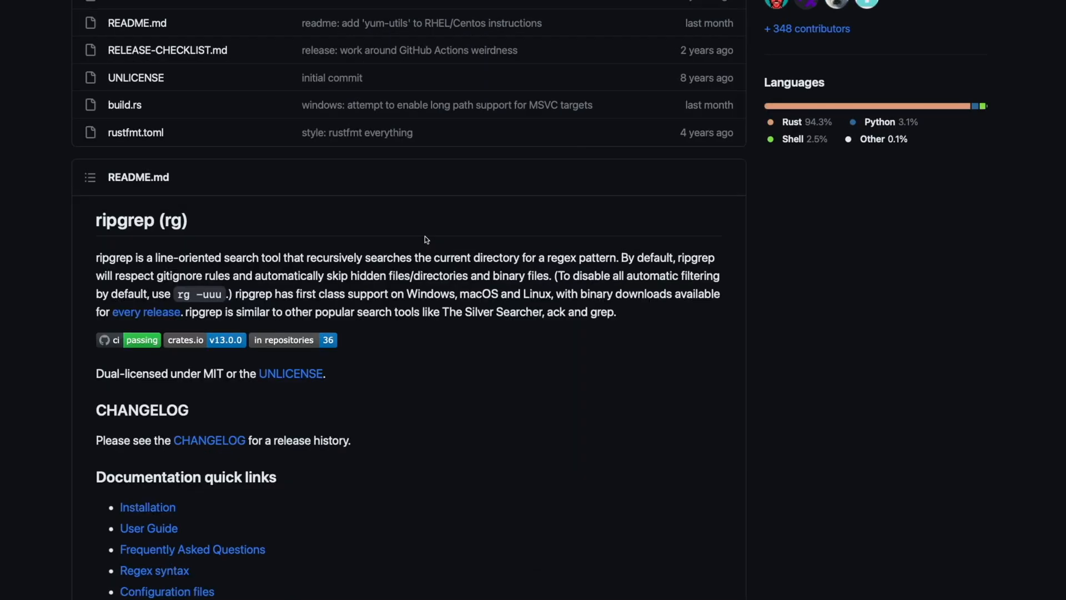
pyautogui.moveTo(456, 412)
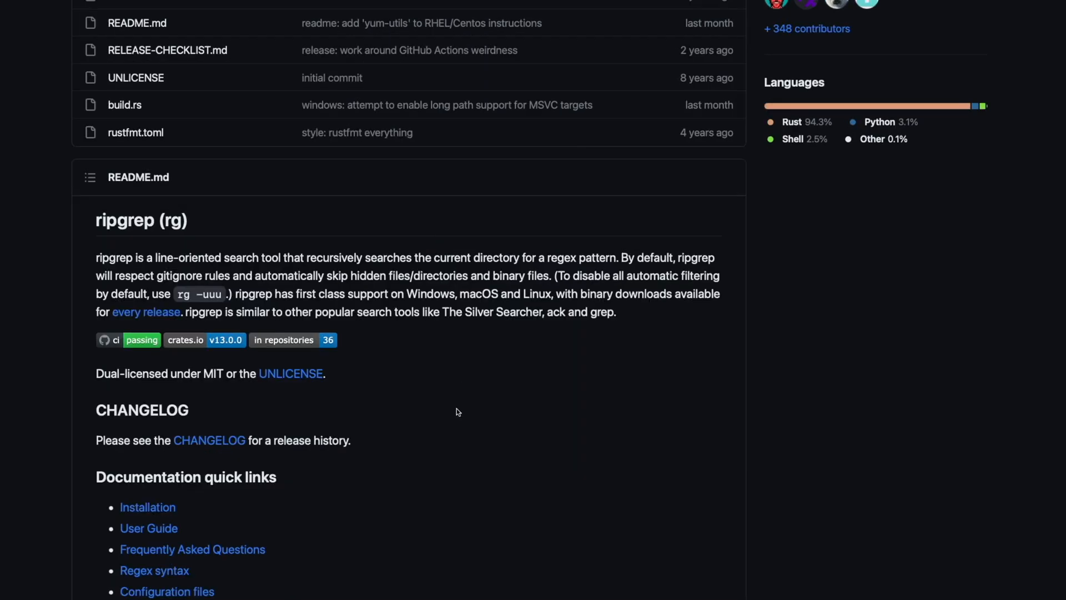
pyautogui.moveTo(435, 487)
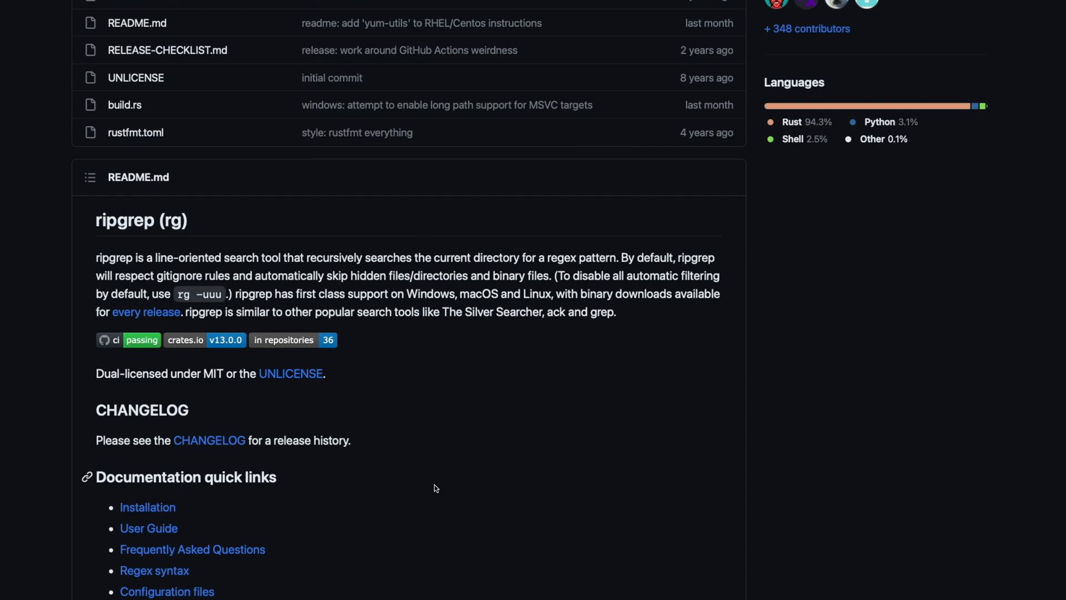
# Run rg 'kevin' across the code folder and scroll through the colourised file and line matches
pyautogui.scroll(-3)
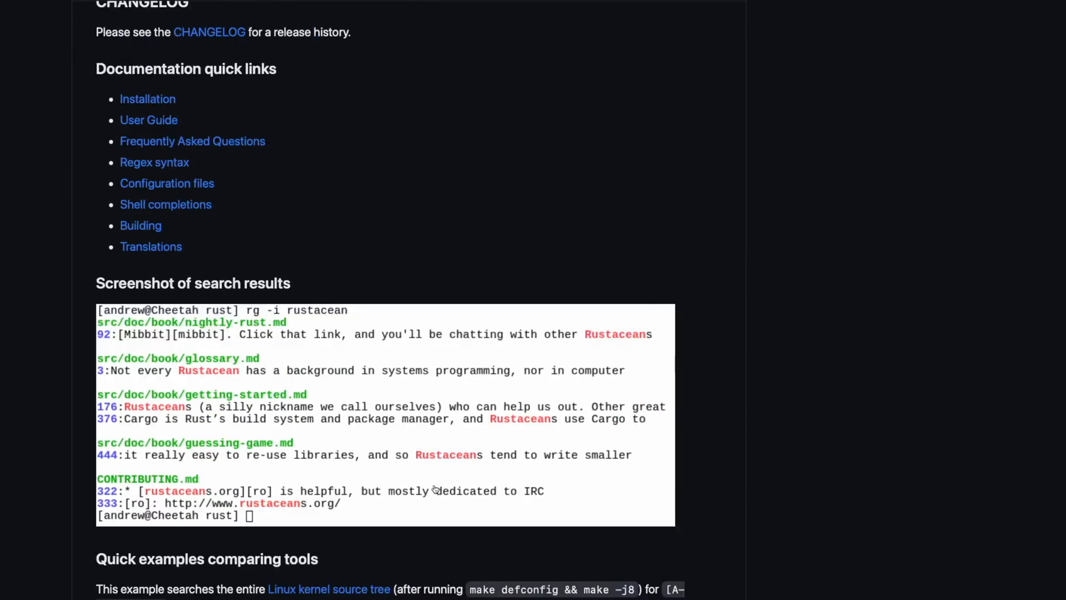
pyautogui.scroll(-3)
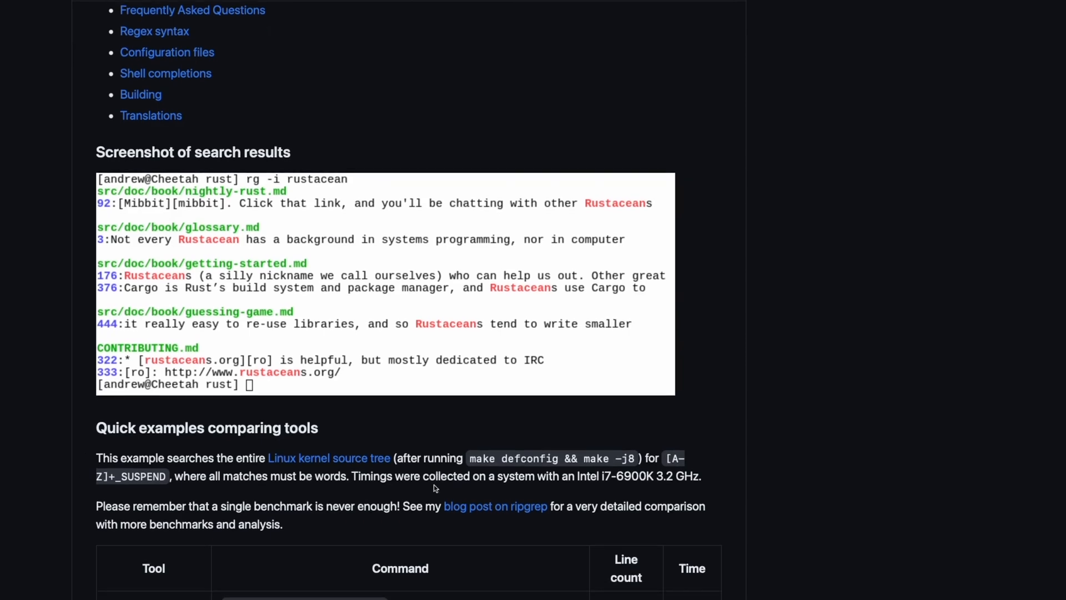
pyautogui.scroll(-3)
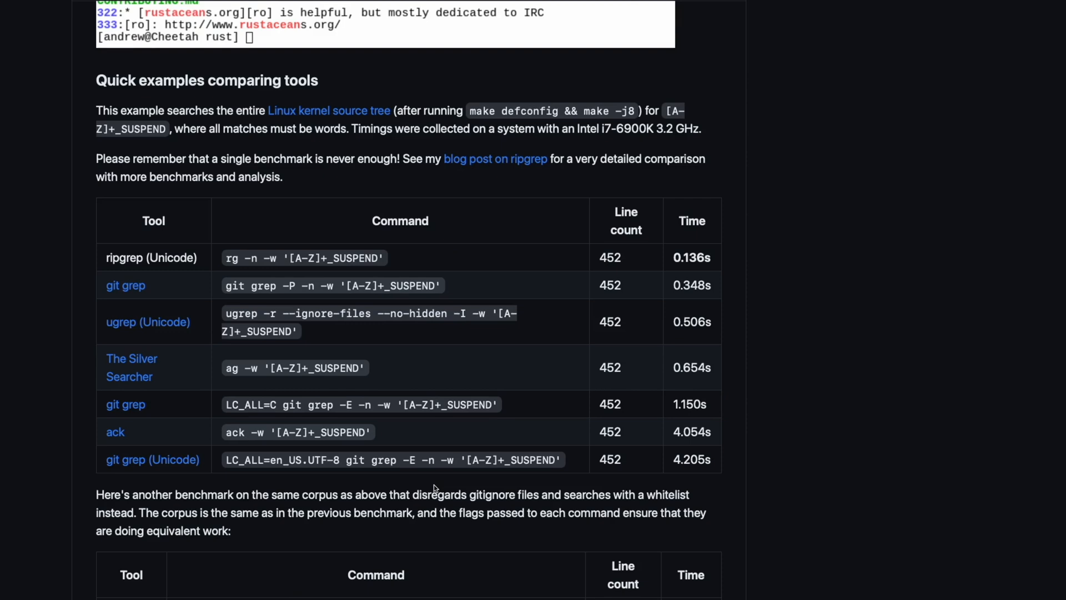
pyautogui.scroll(-3)
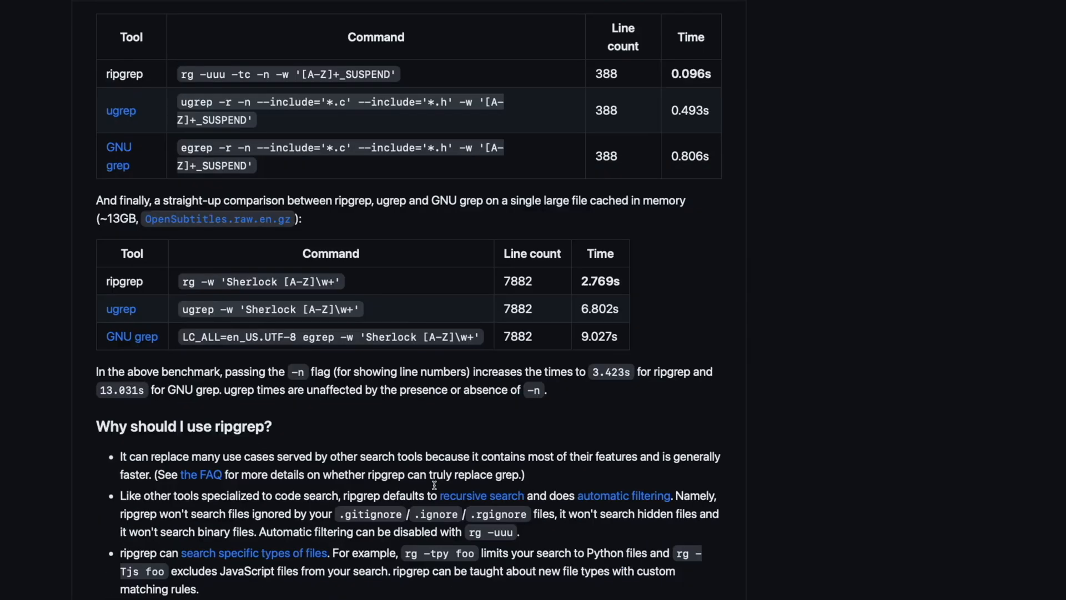
pyautogui.scroll(-3)
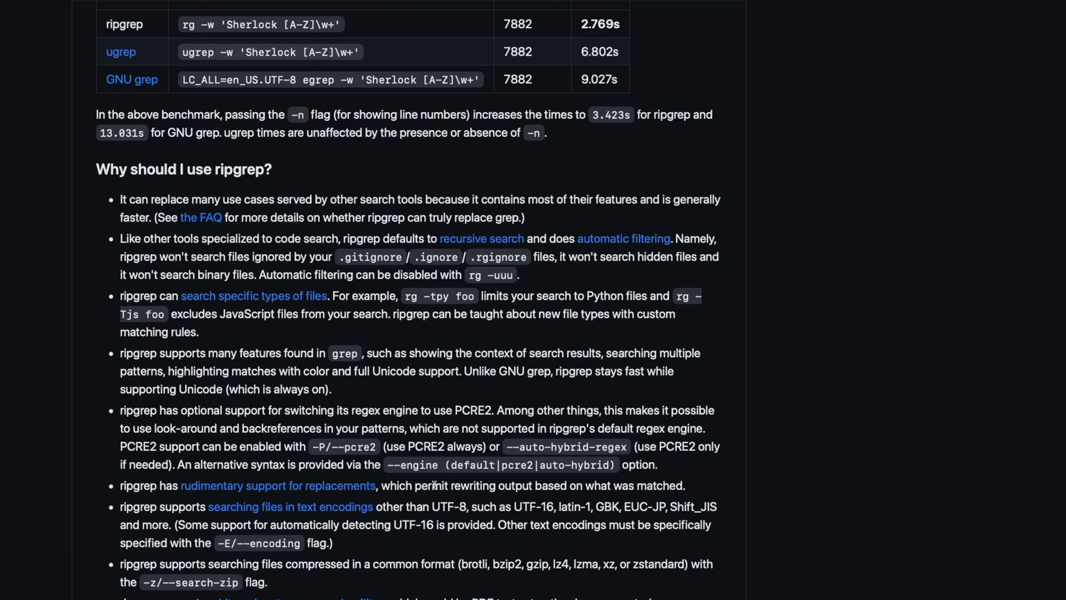
pyautogui.scroll(-3)
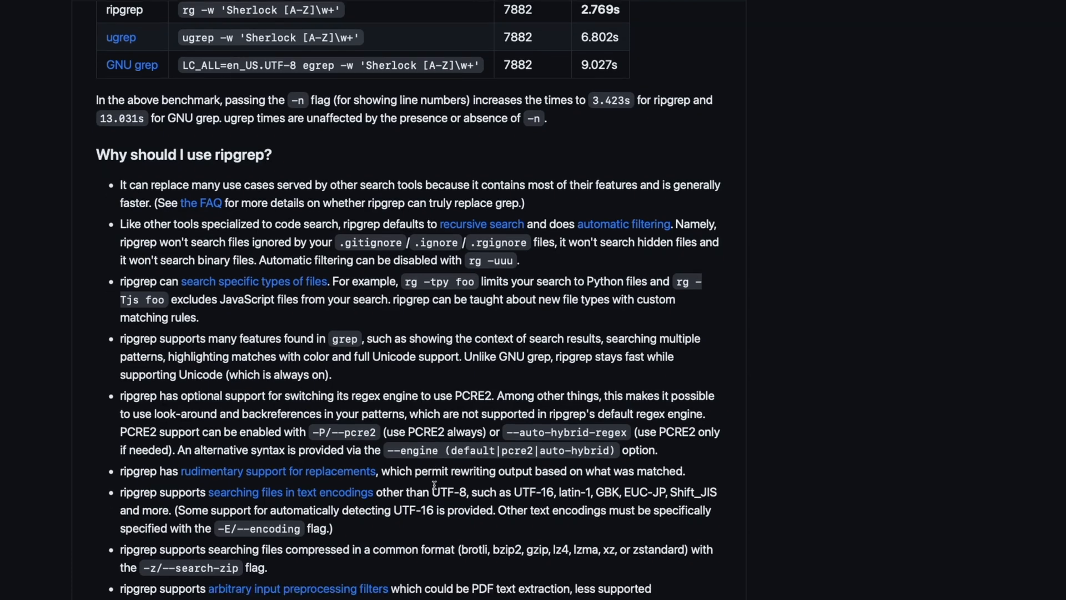
pyautogui.moveTo(932, 440)
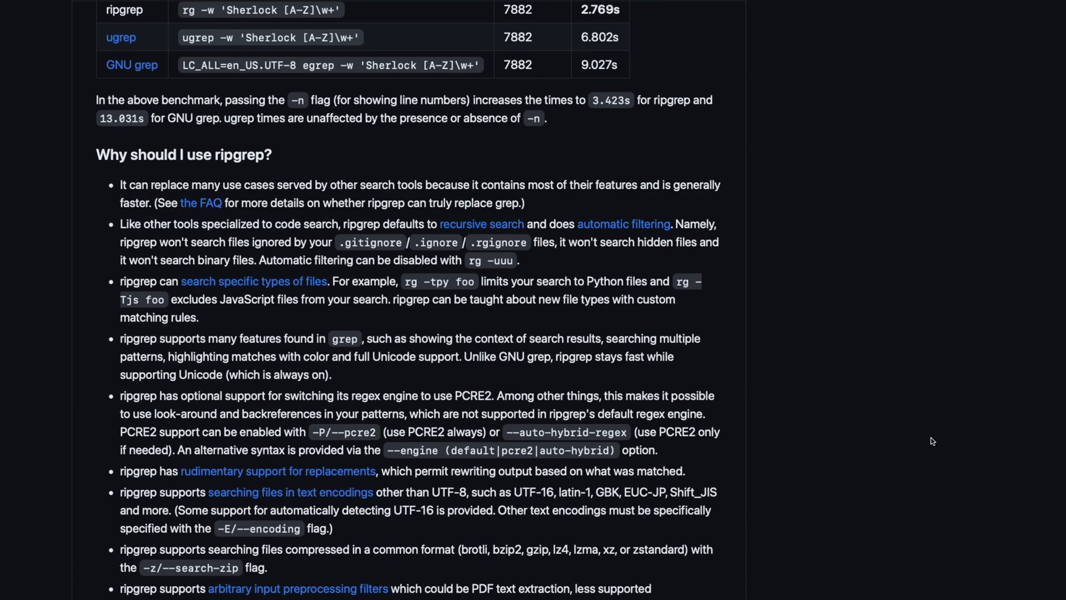
pyautogui.scroll(-3)
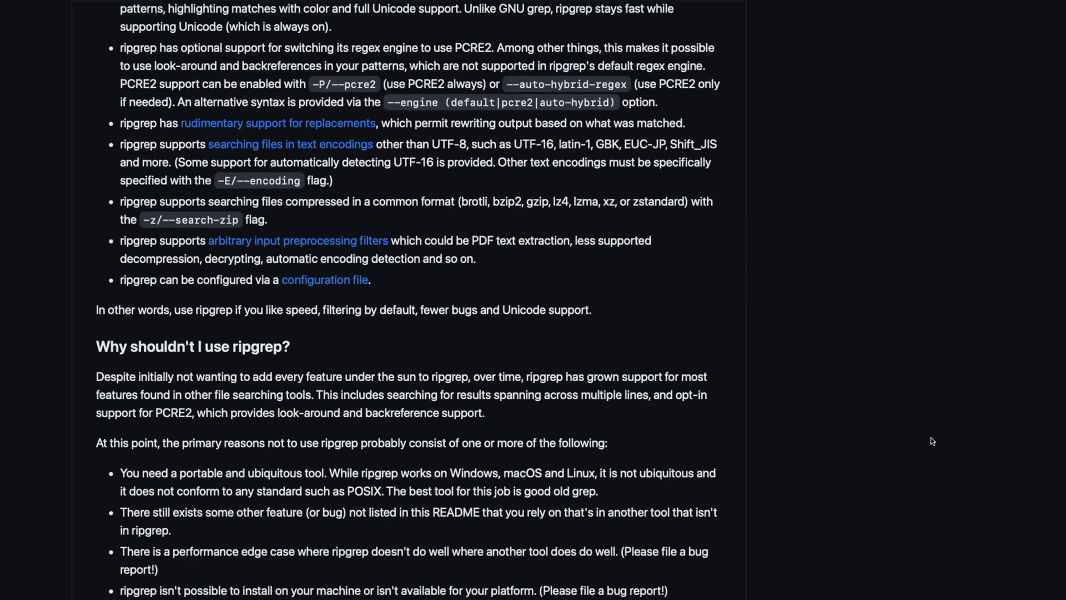
pyautogui.scroll(-3)
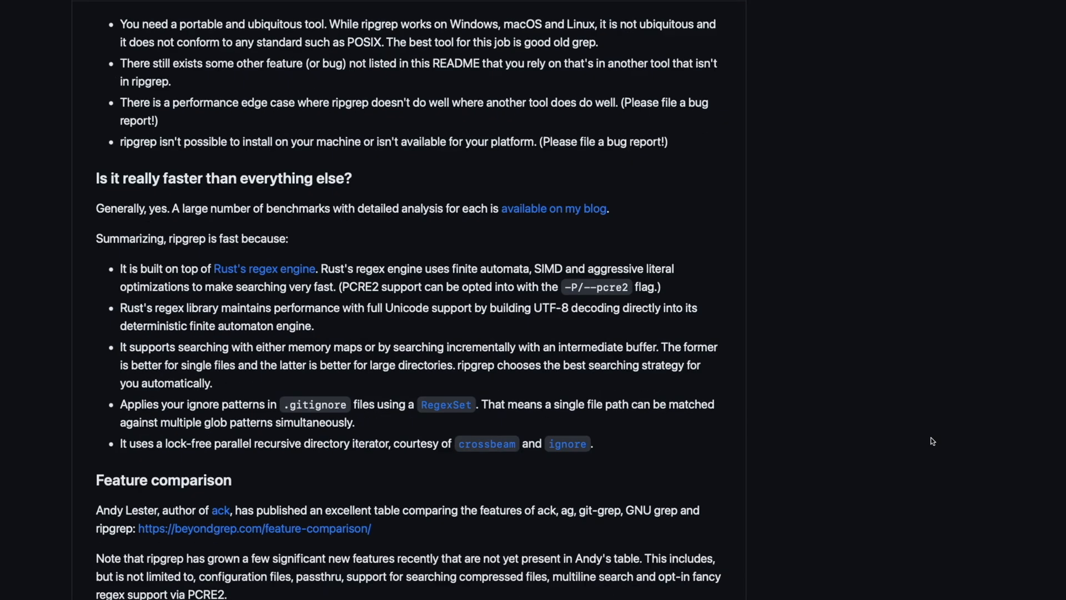
pyautogui.scroll(-3)
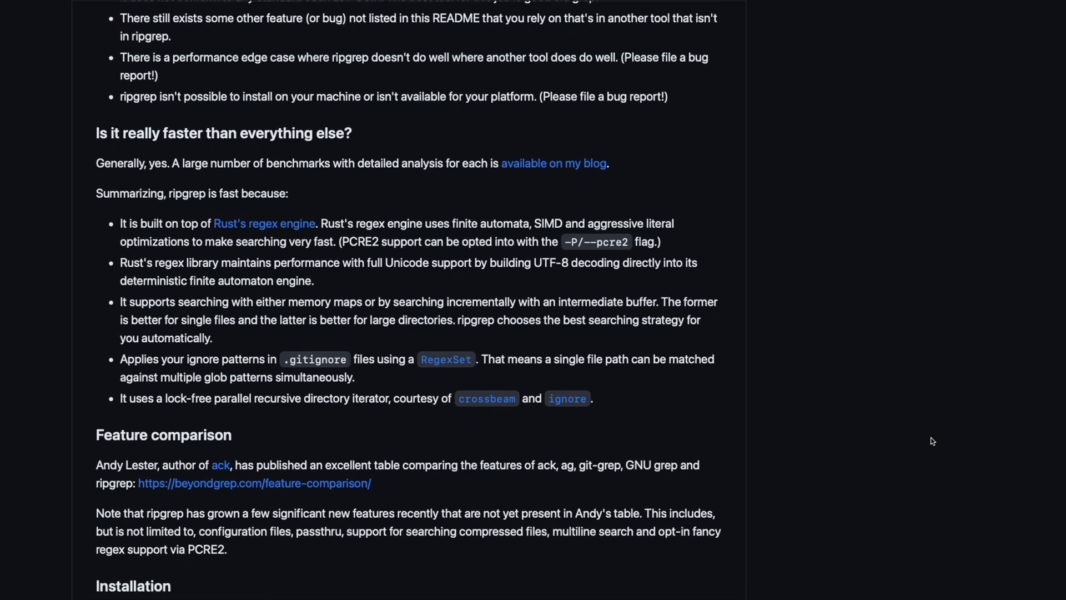
pyautogui.scroll(-3)
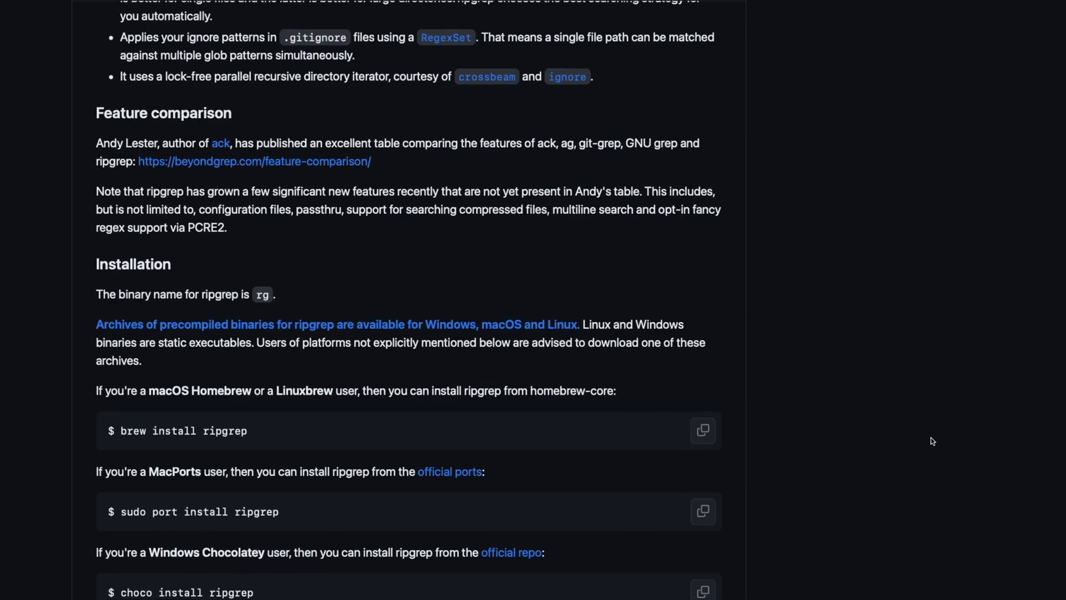
pyautogui.scroll(-3)
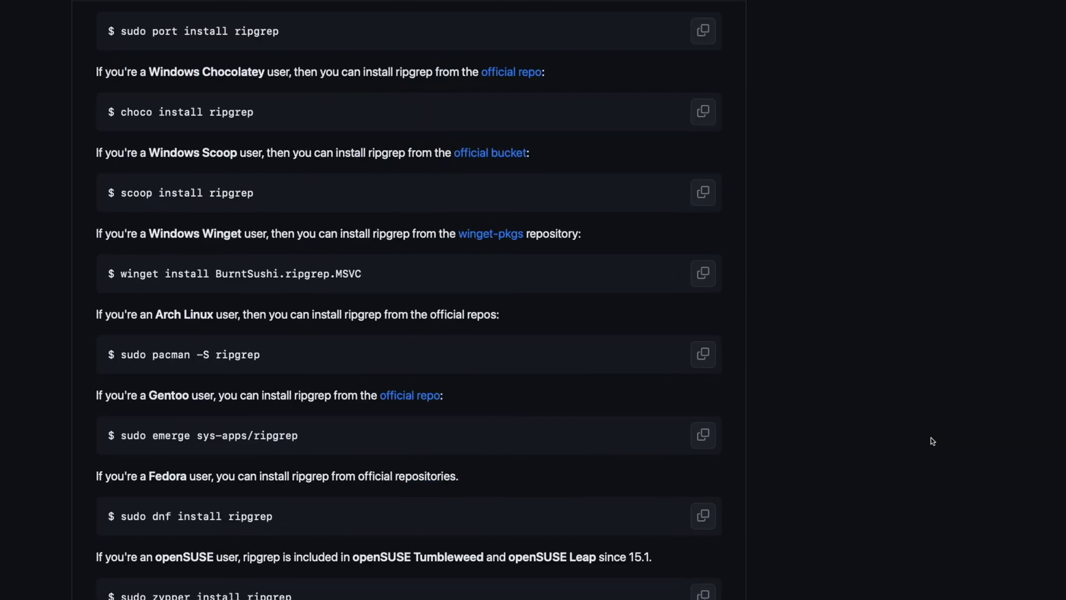
pyautogui.scroll(-3)
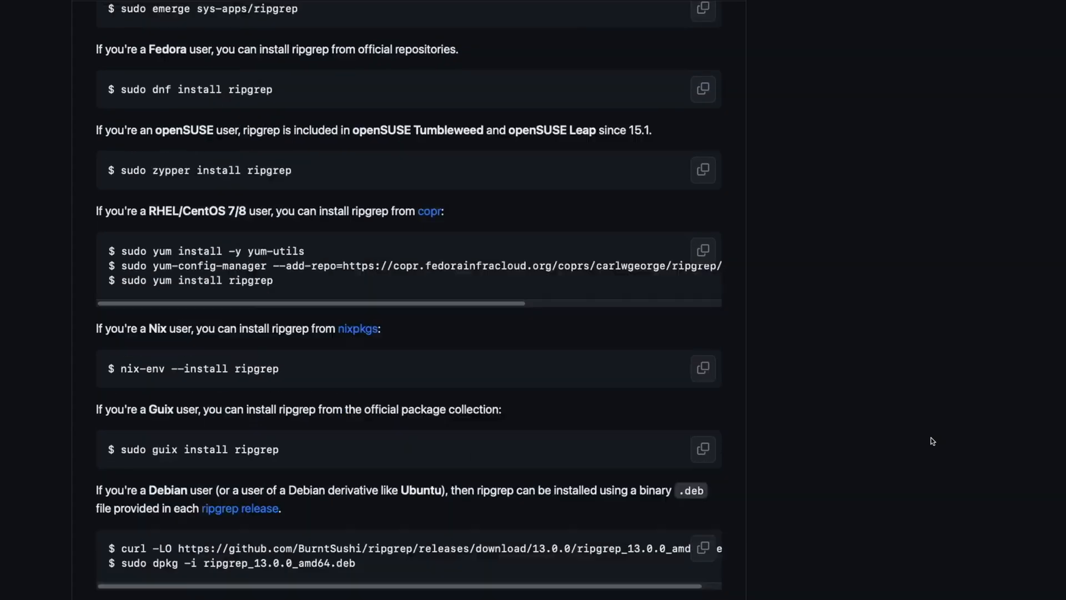
pyautogui.scroll(-3)
pyautogui.write("rg 'kevin'")
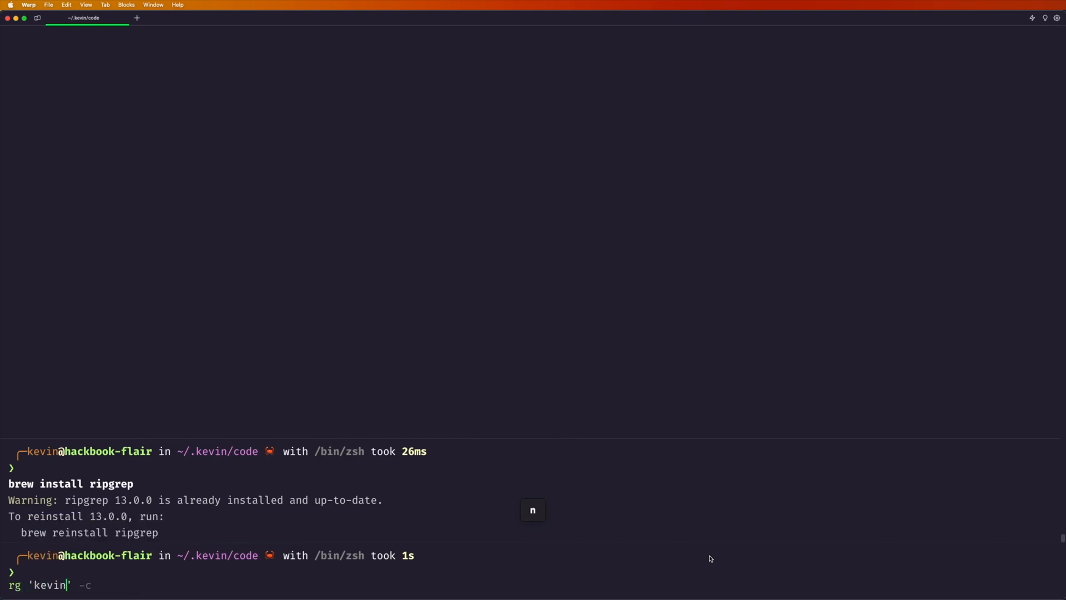
pyautogui.press('Return')
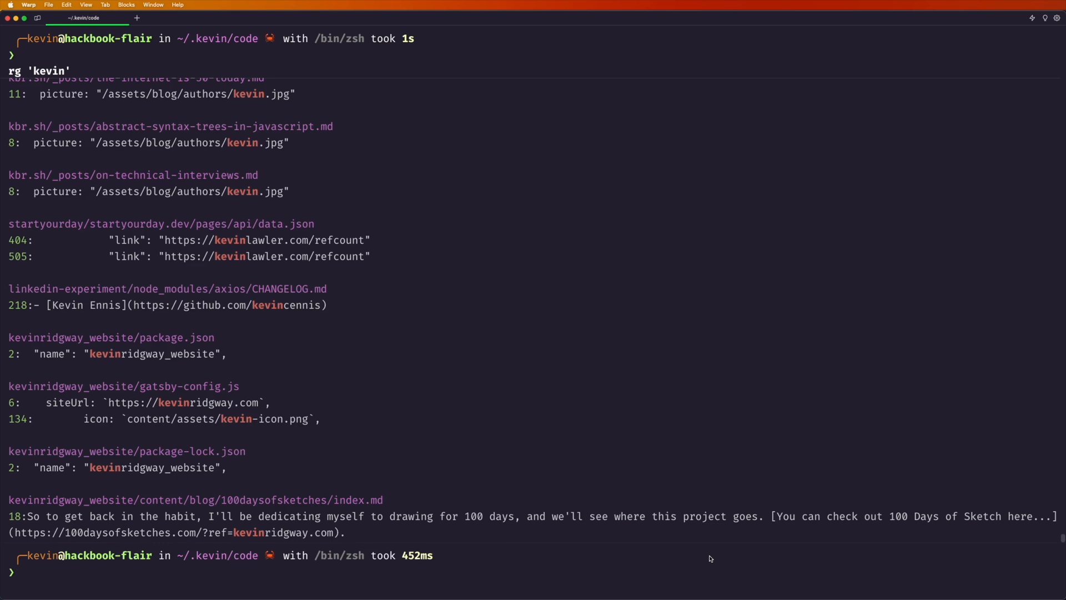
pyautogui.moveTo(691, 490)
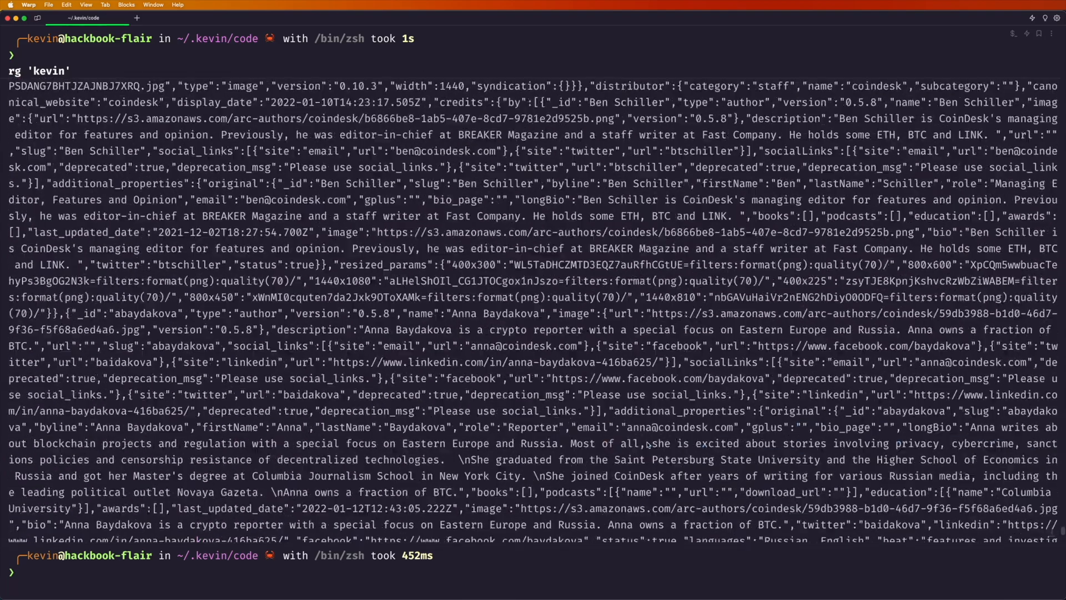
pyautogui.scroll(-3)
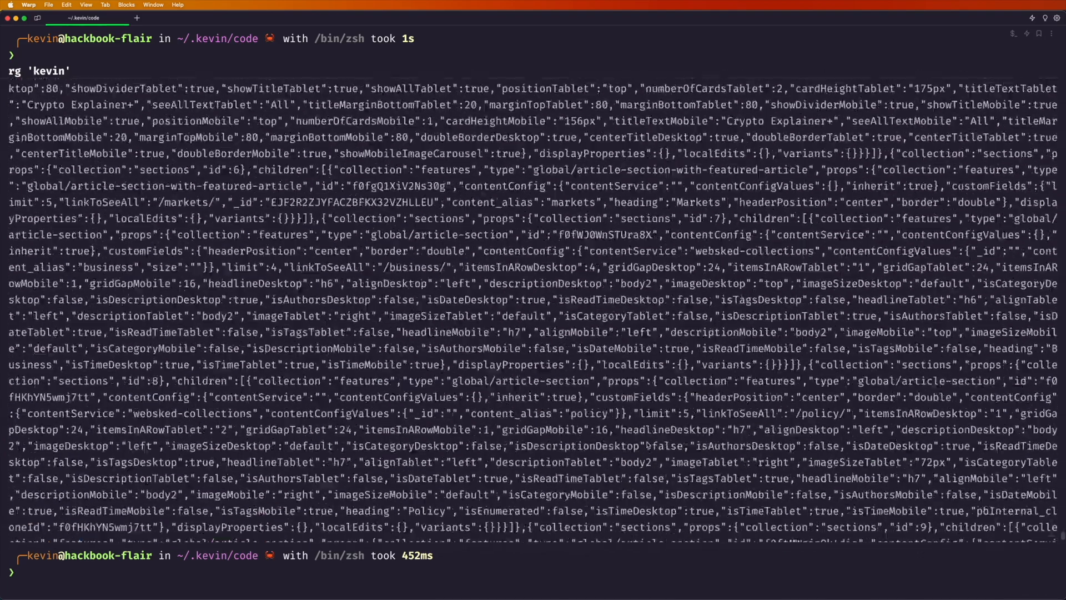
pyautogui.scroll(3)
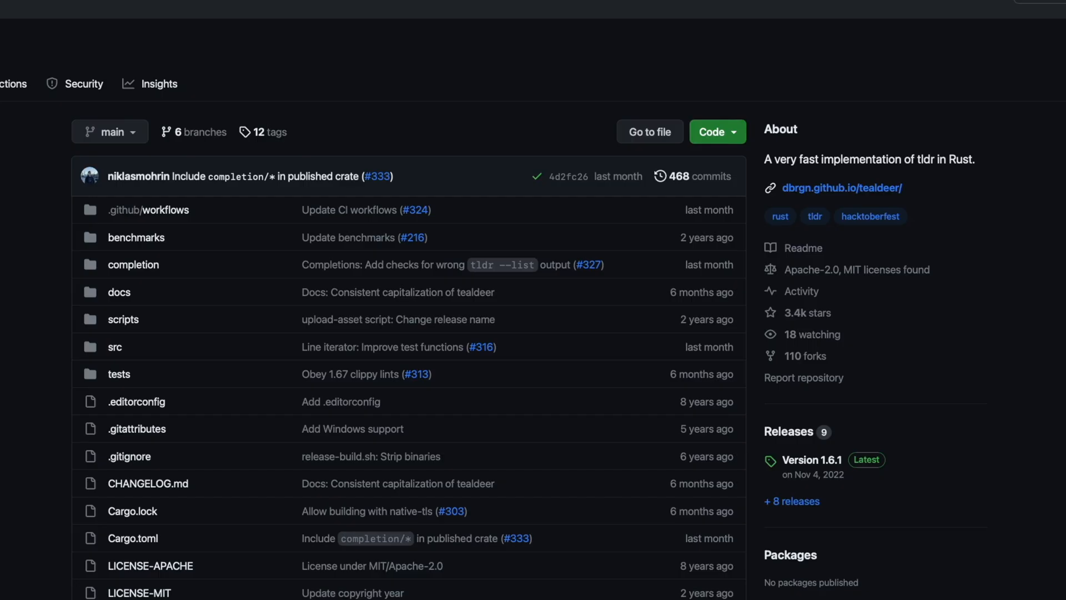
pyautogui.moveTo(956, 179)
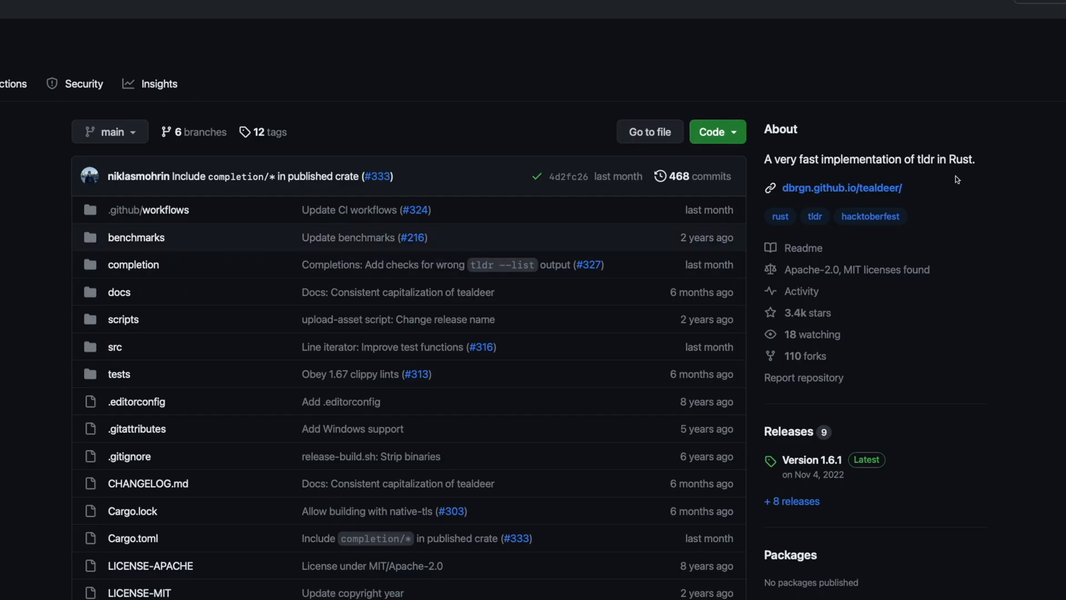
# Scroll the tealdeer README past Goals and the benchmark comparison table to the Development section
pyautogui.scroll(-3)
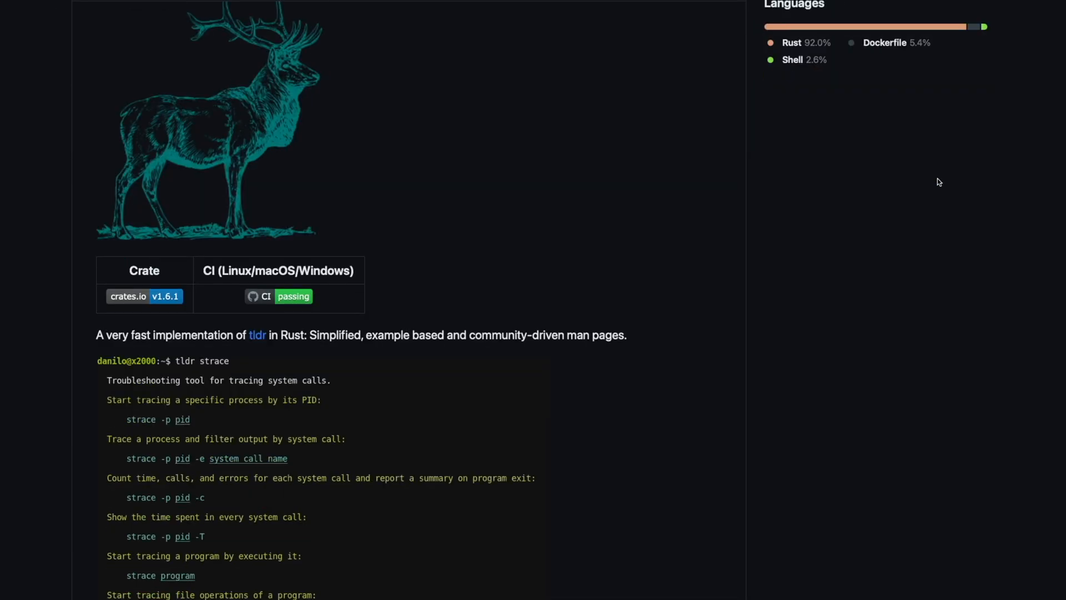
pyautogui.scroll(-3)
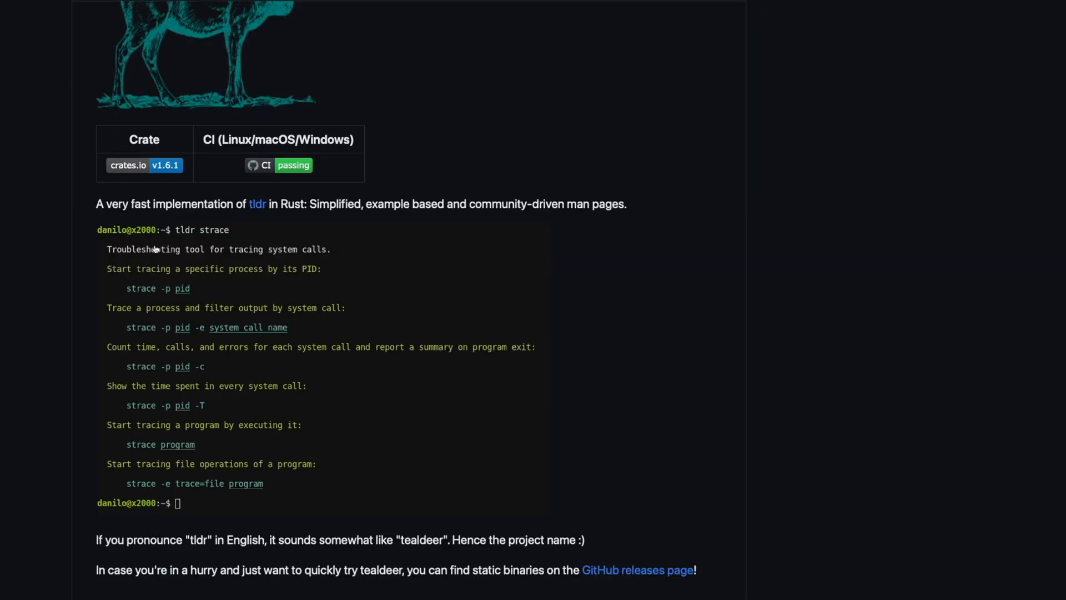
pyautogui.scroll(-3)
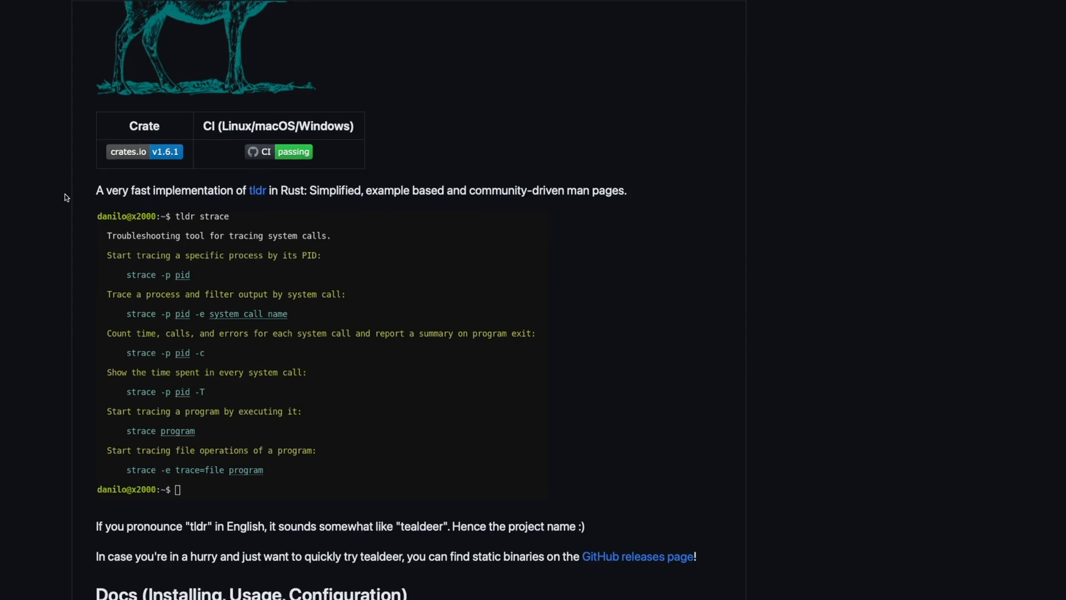
pyautogui.scroll(-3)
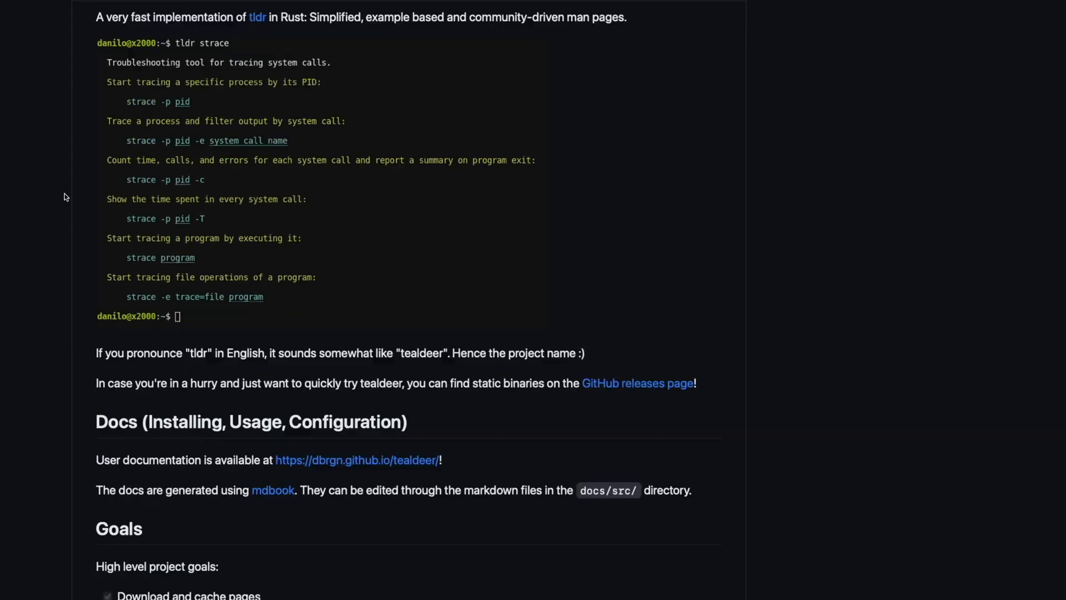
pyautogui.scroll(-3)
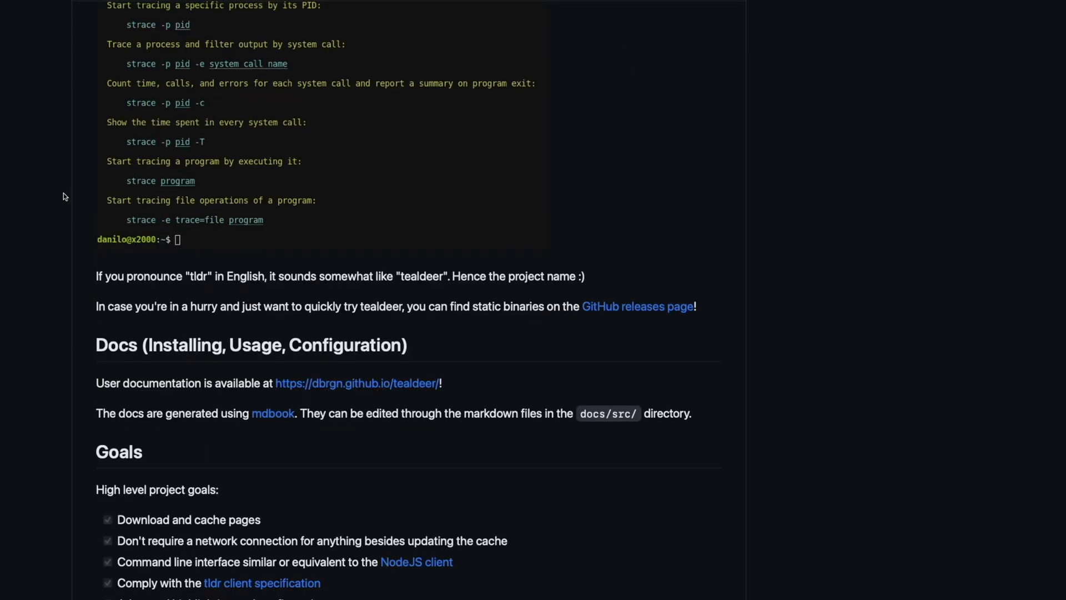
pyautogui.scroll(-3)
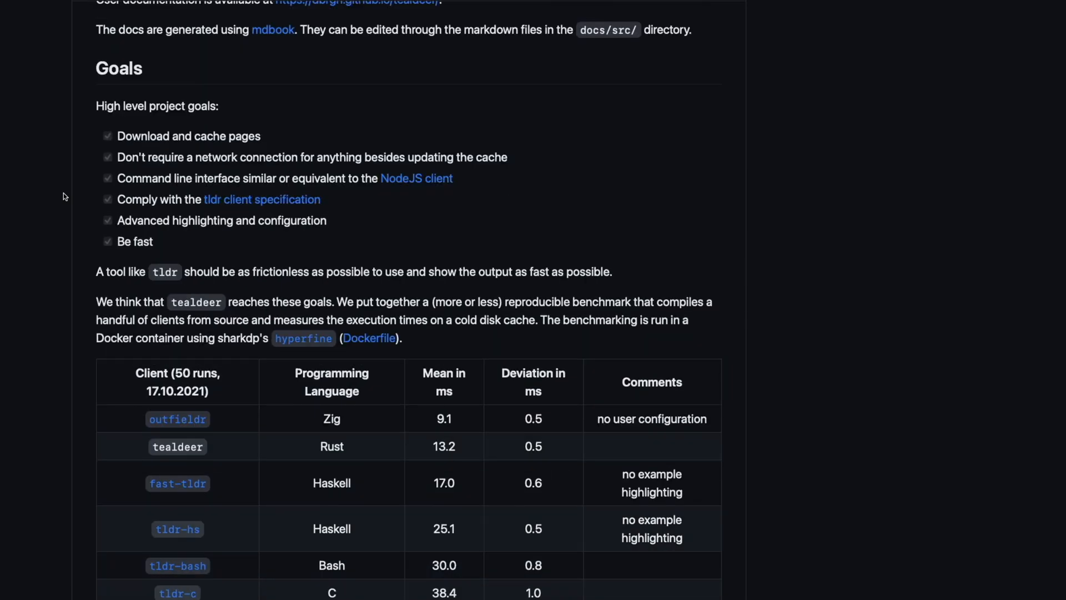
pyautogui.scroll(-3)
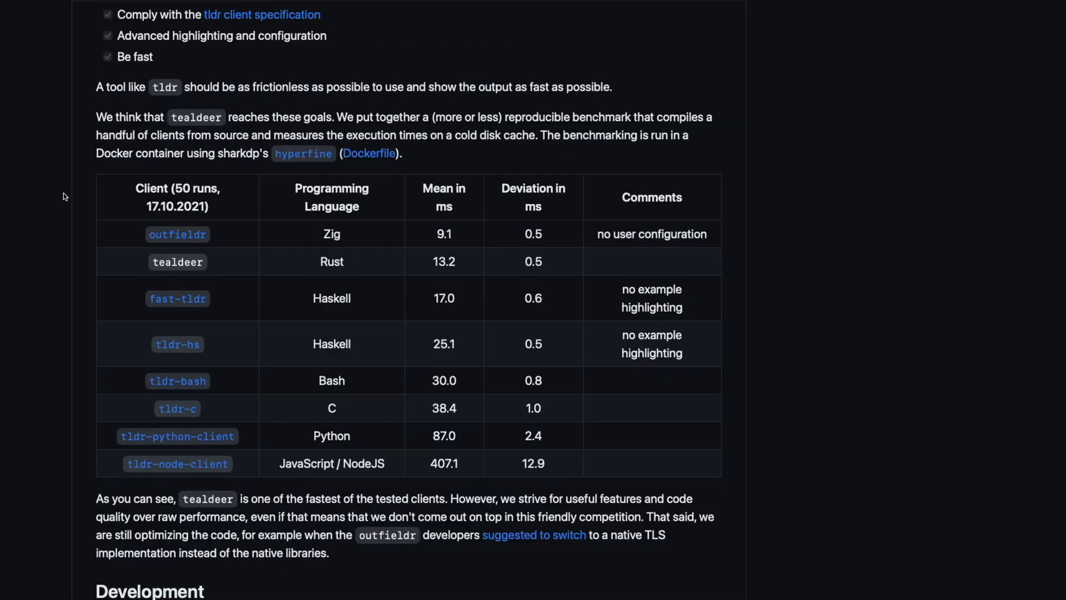
pyautogui.scroll(-3)
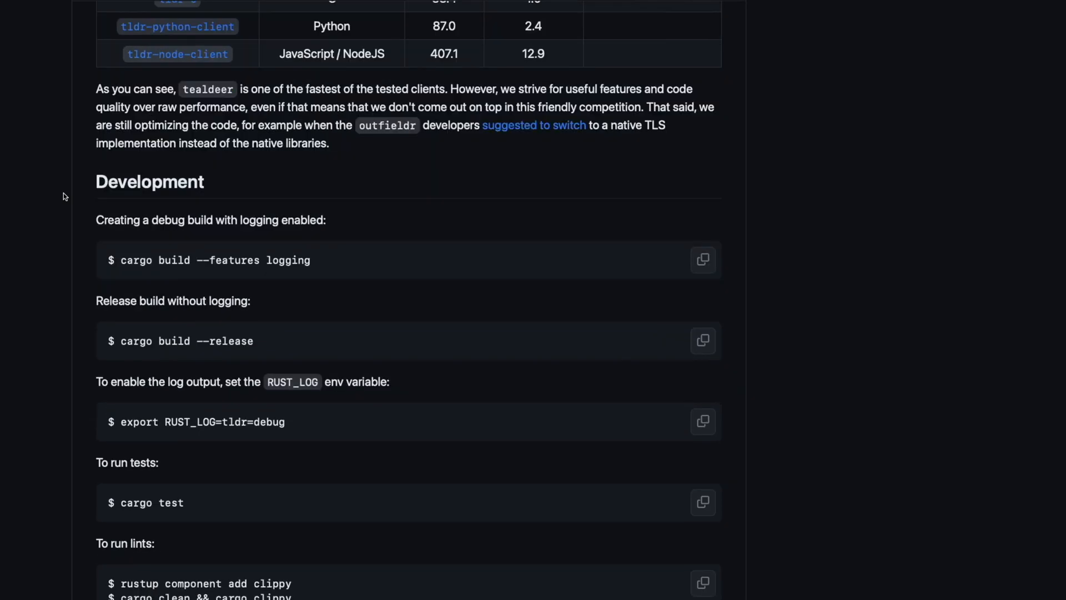
pyautogui.scroll(3)
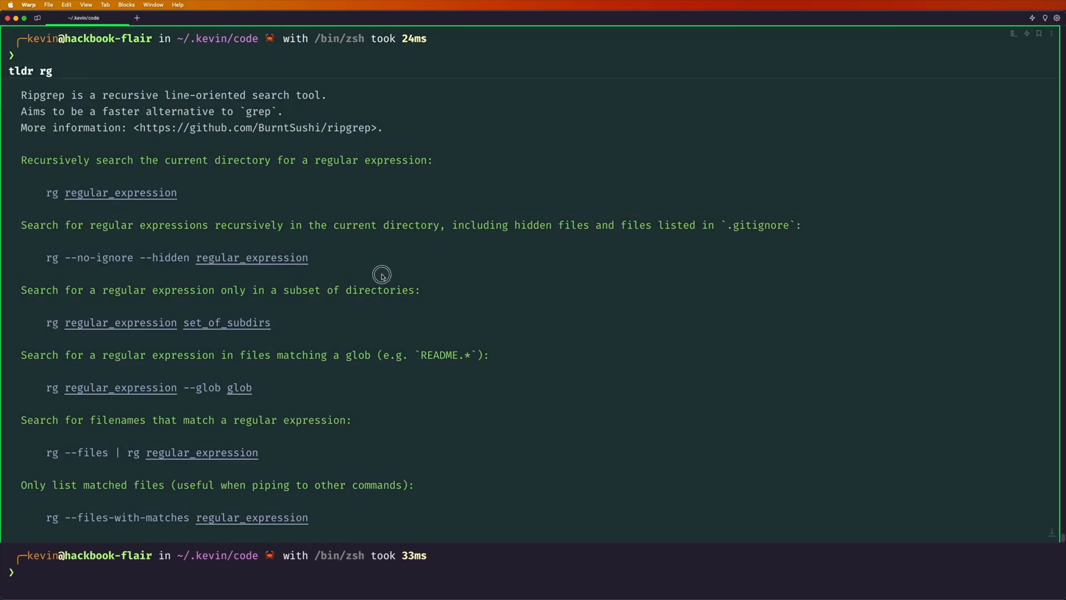
pyautogui.moveTo(347, 268)
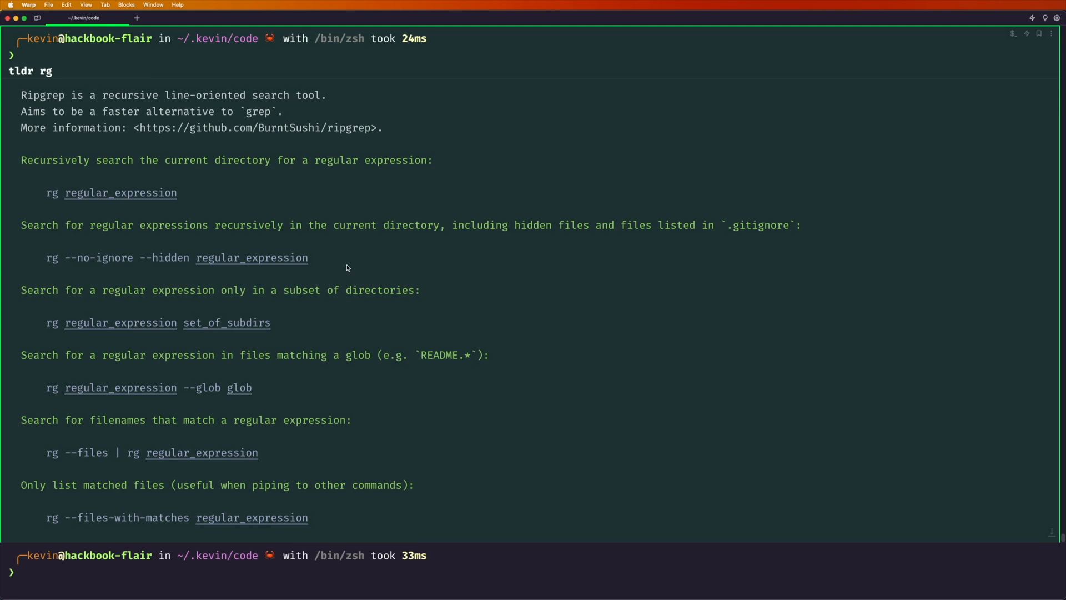
pyautogui.moveTo(53, 269)
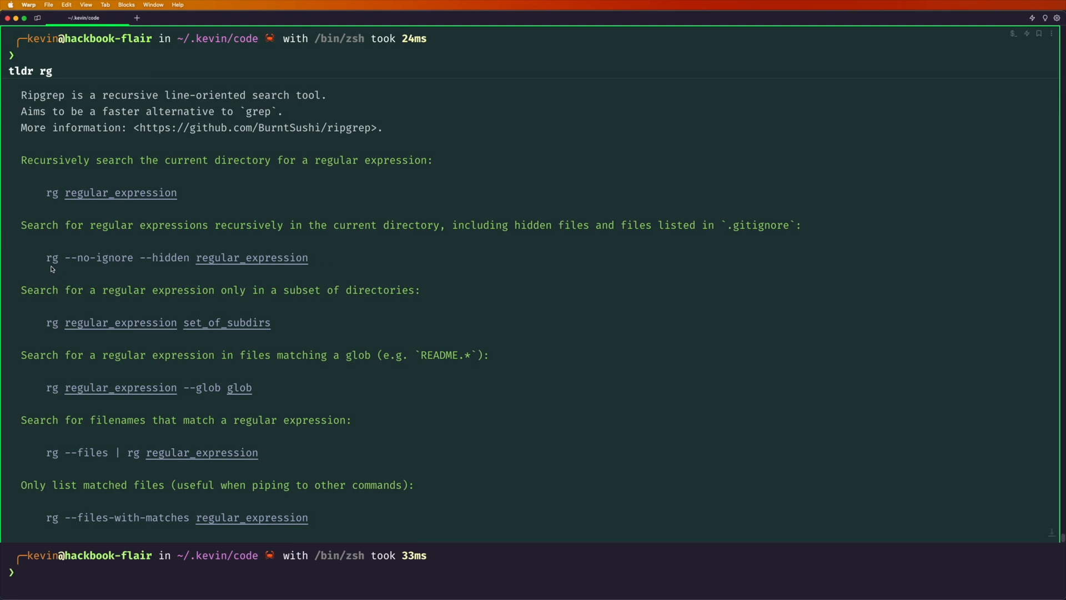
pyautogui.moveTo(122, 268)
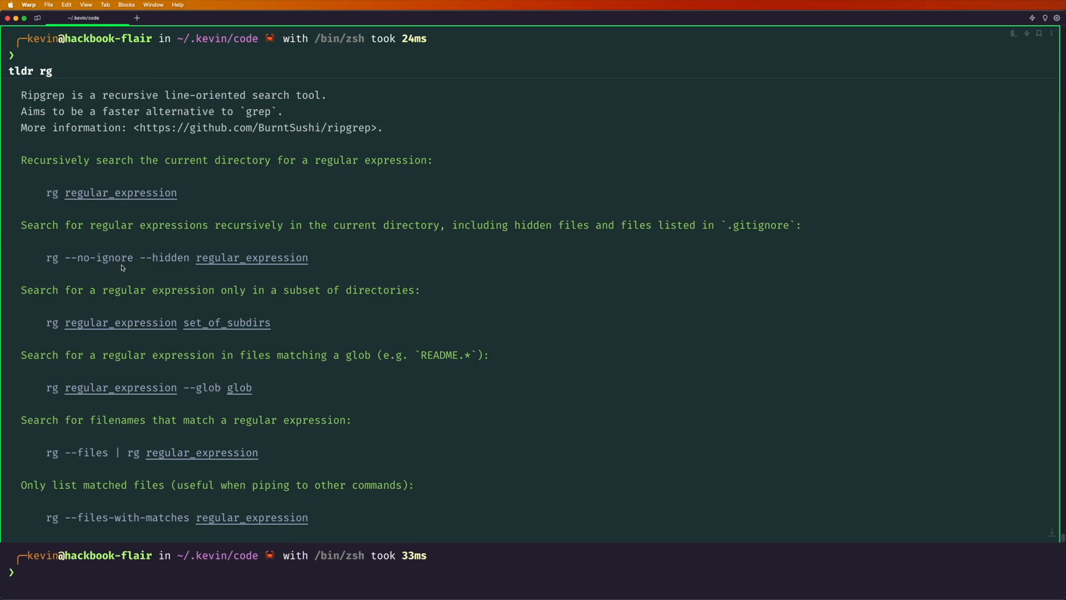
pyautogui.moveTo(199, 268)
pyautogui.write('rg --no-ignore --hidden kevin')
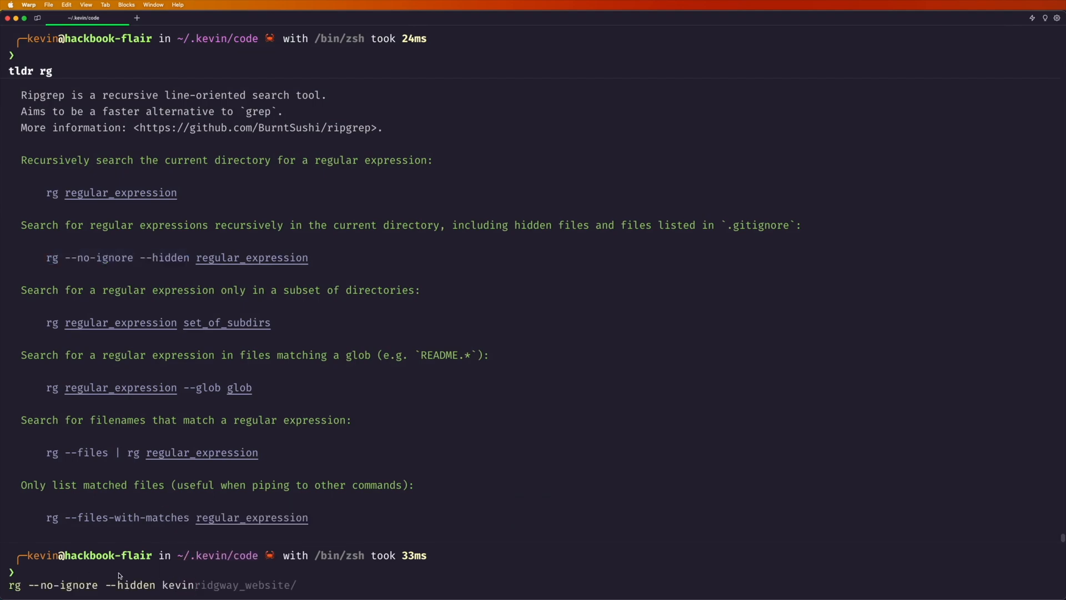
# Run the rg kevin search including hidden and ignored files, then interrupt the flood of matches with Ctrl+C
pyautogui.press('Return')
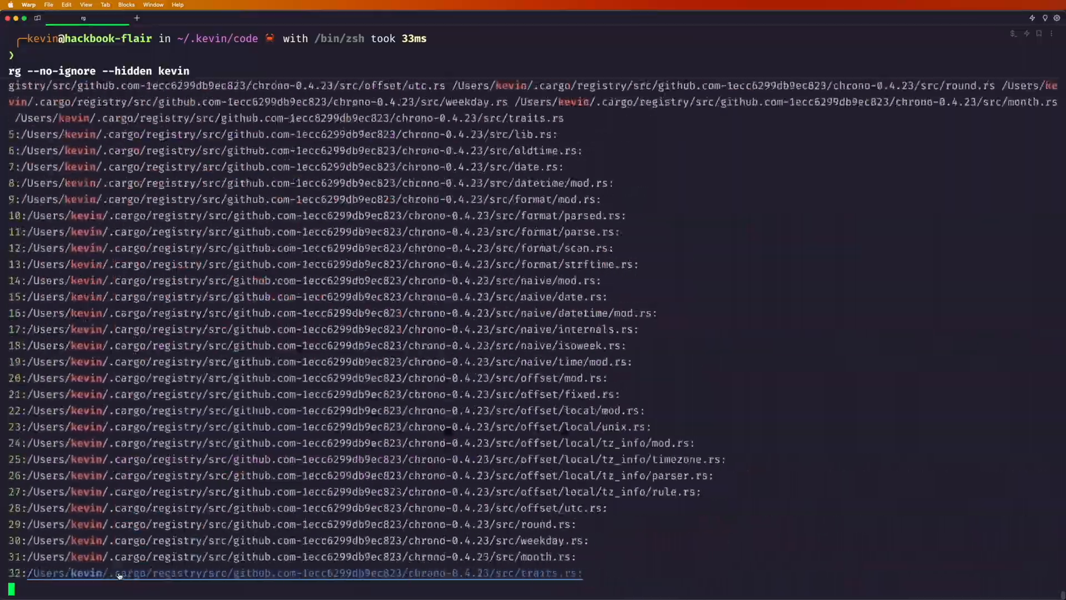
pyautogui.scroll(-3)
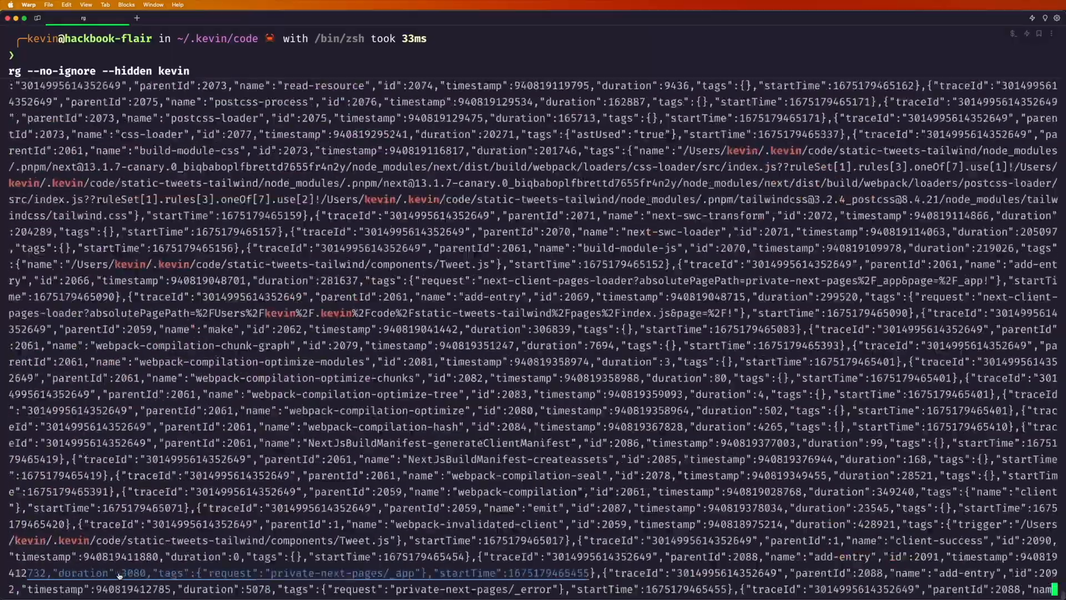
pyautogui.press('ctrl+c')
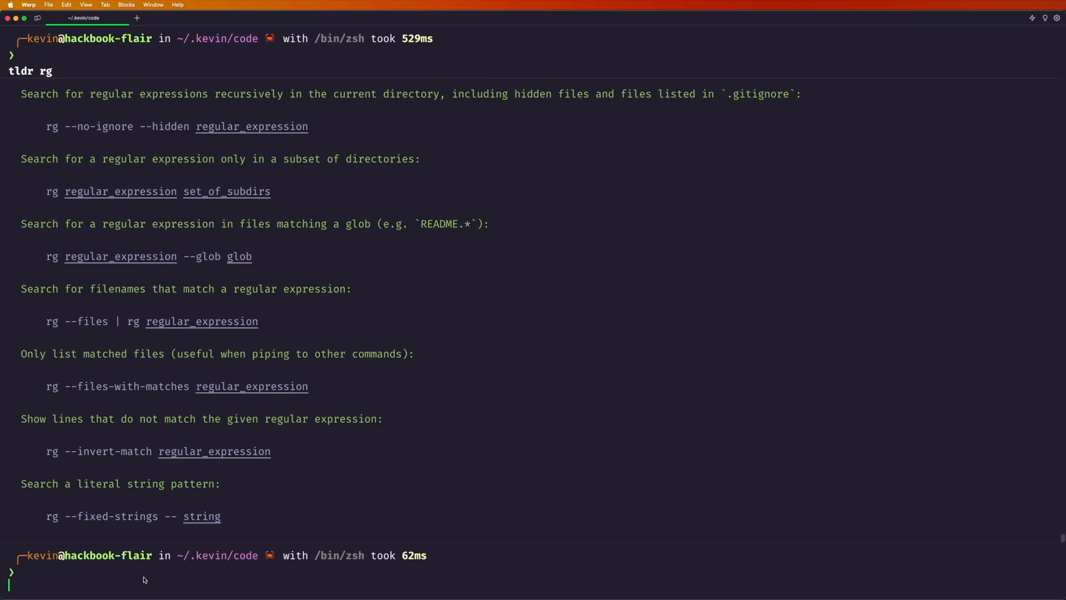
# Try rg --files kevin, then pipe rg files into rg kevin, and rerun tldr rg from history
pyautogui.write('rg --files')
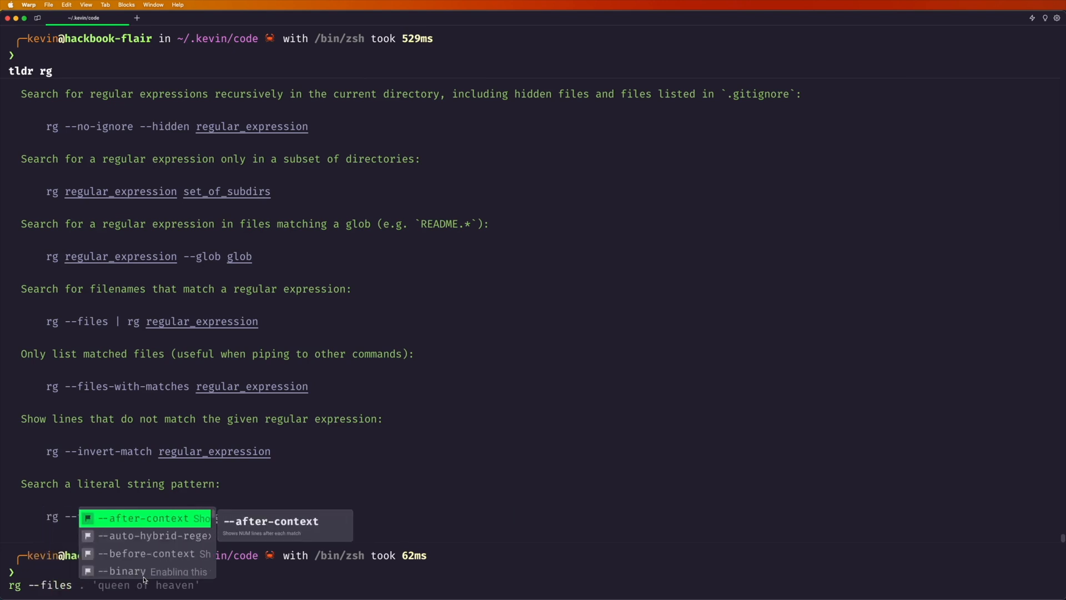
pyautogui.press('Return')
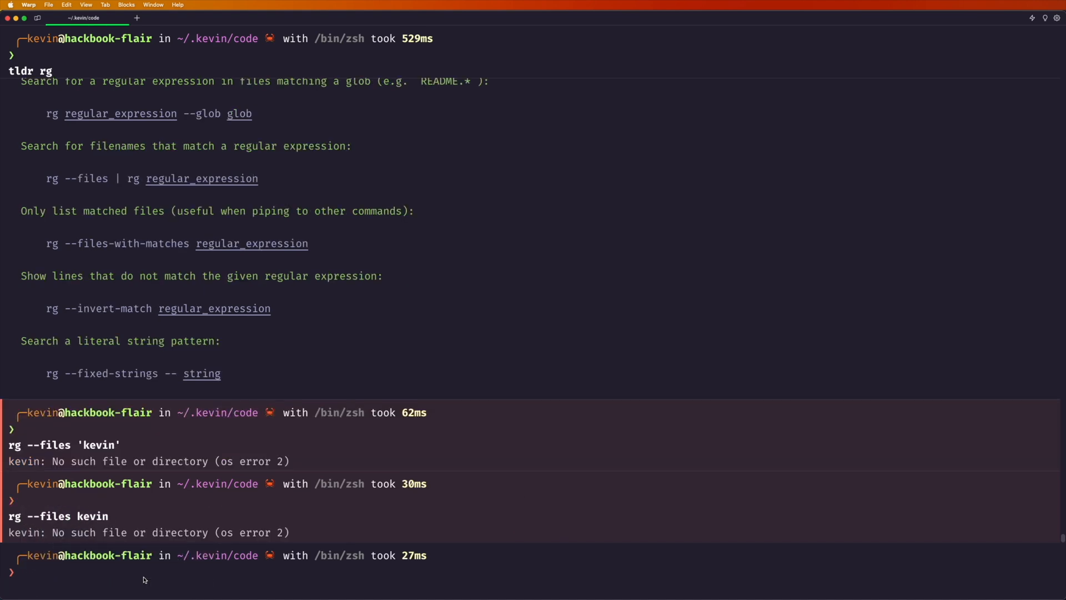
pyautogui.write('rg fil')
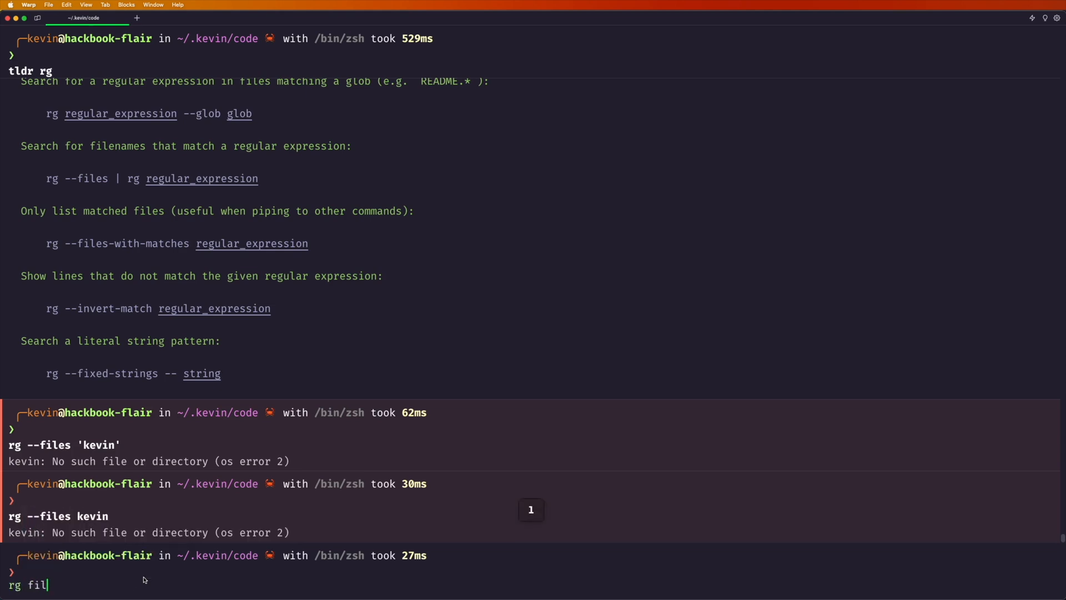
pyautogui.write('es | rg kevin')
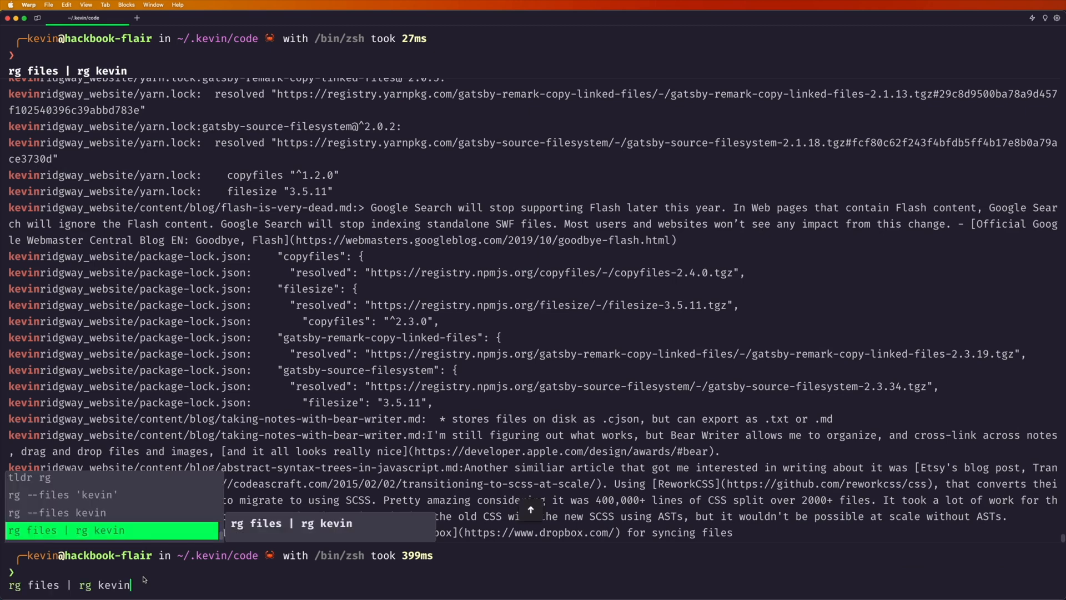
pyautogui.press('Up')
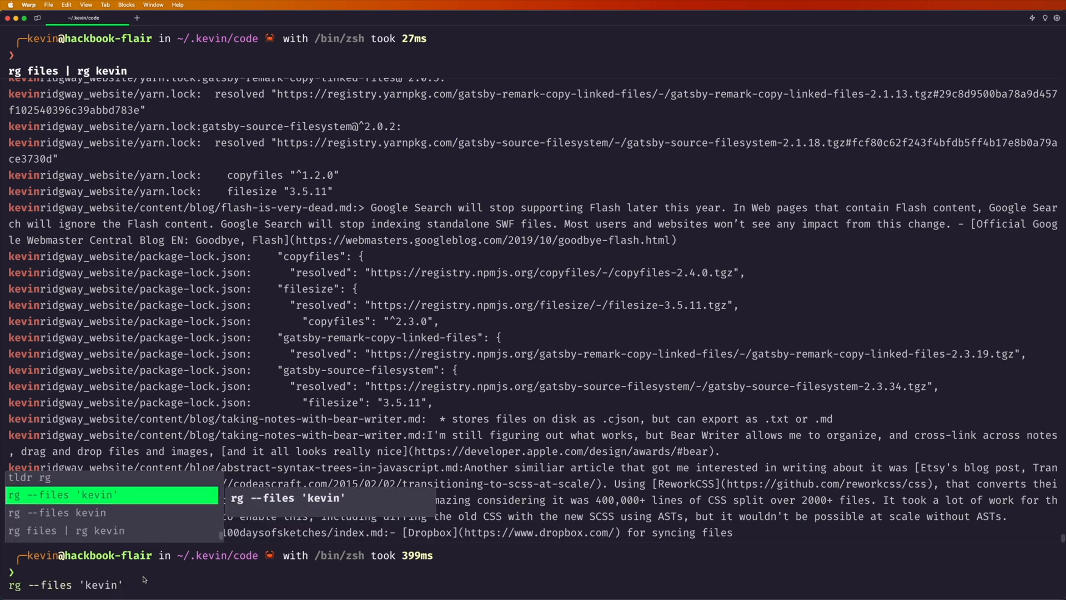
pyautogui.press('Return')
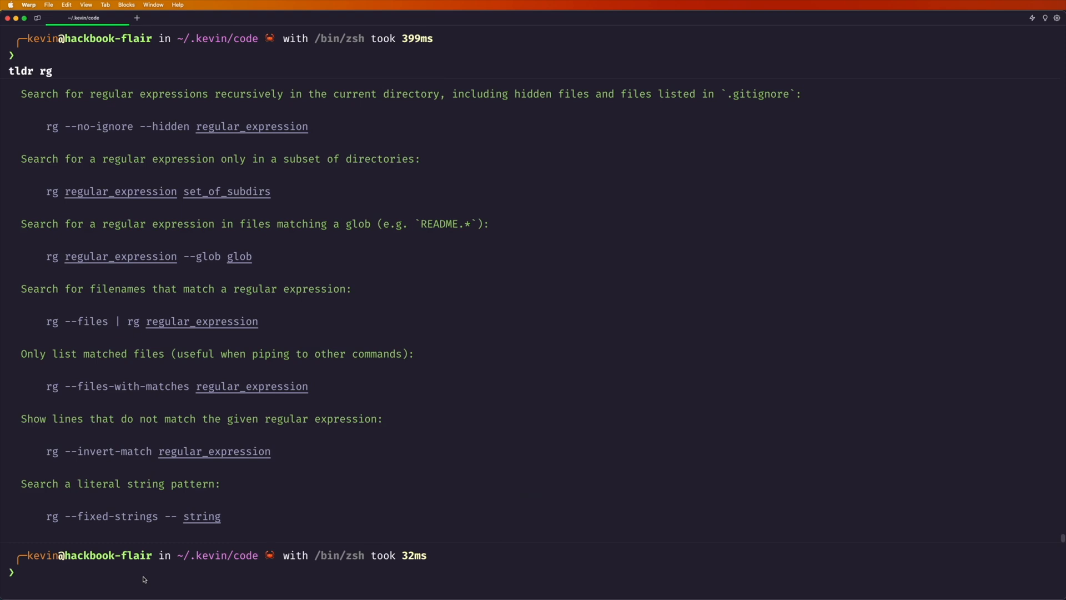
pyautogui.moveTo(228, 494)
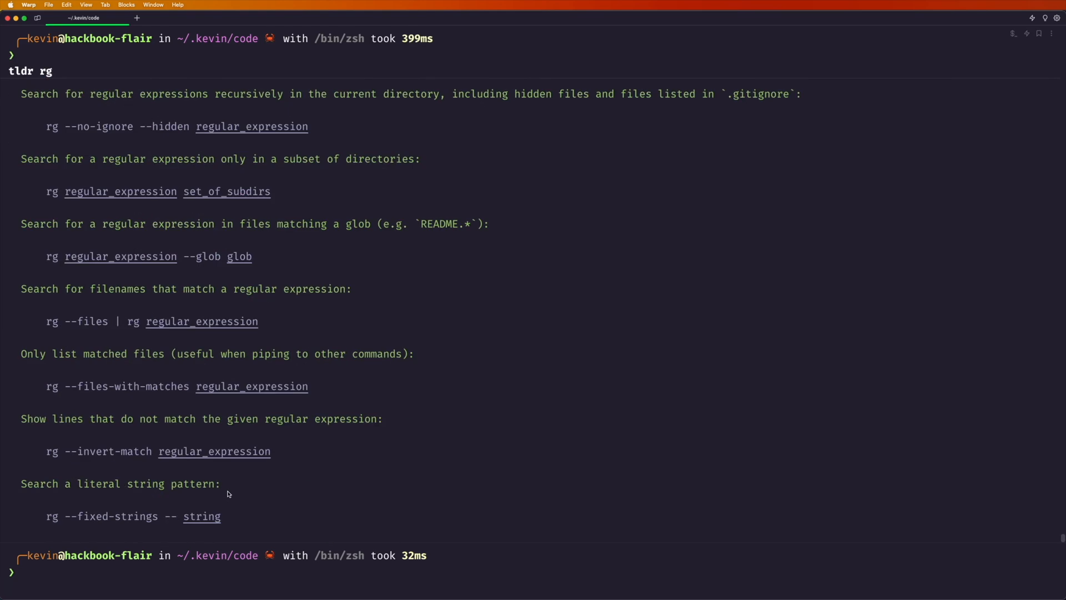
pyautogui.moveTo(107, 569)
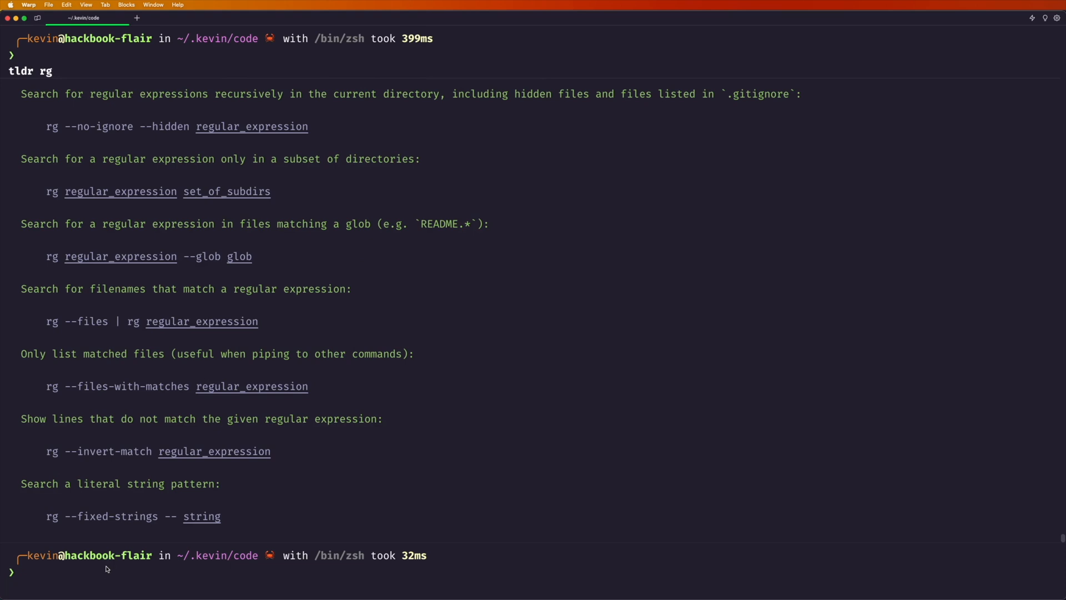
# Run man tldr, which reports no manual entry for tldr
pyautogui.write('ma')
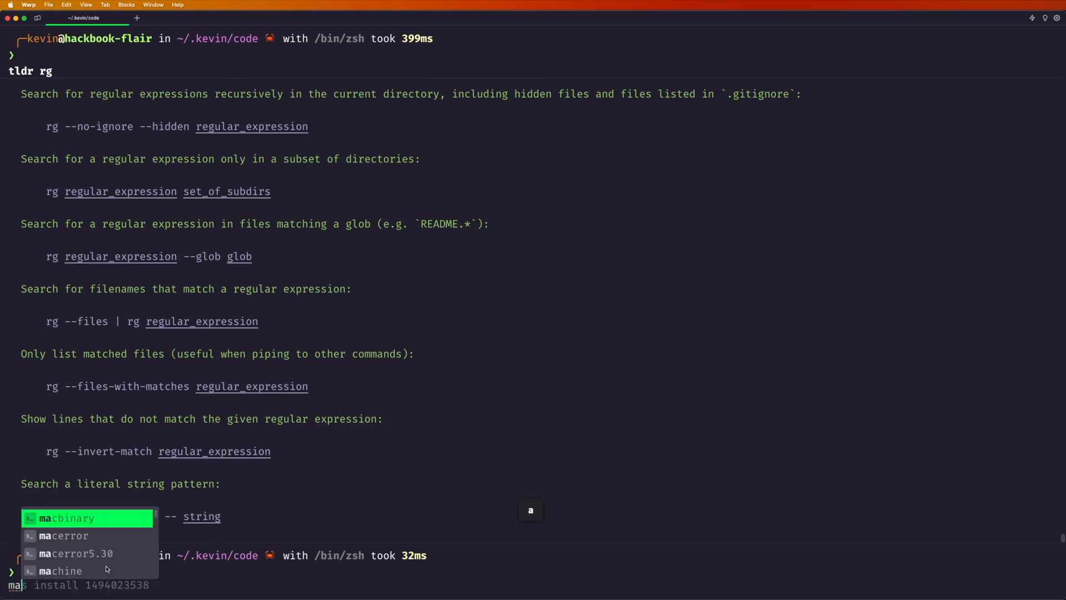
pyautogui.press('Return')
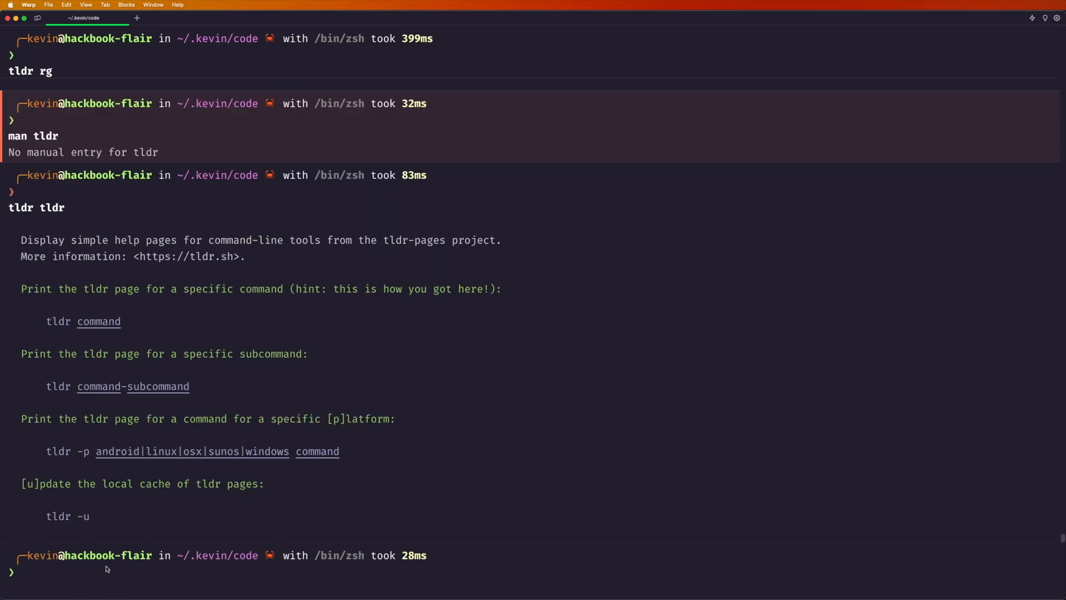
# Show tldr cheat sheets for tldr, git, svn and curl, scrolling through the curl examples
pyautogui.write('tldr tldr')
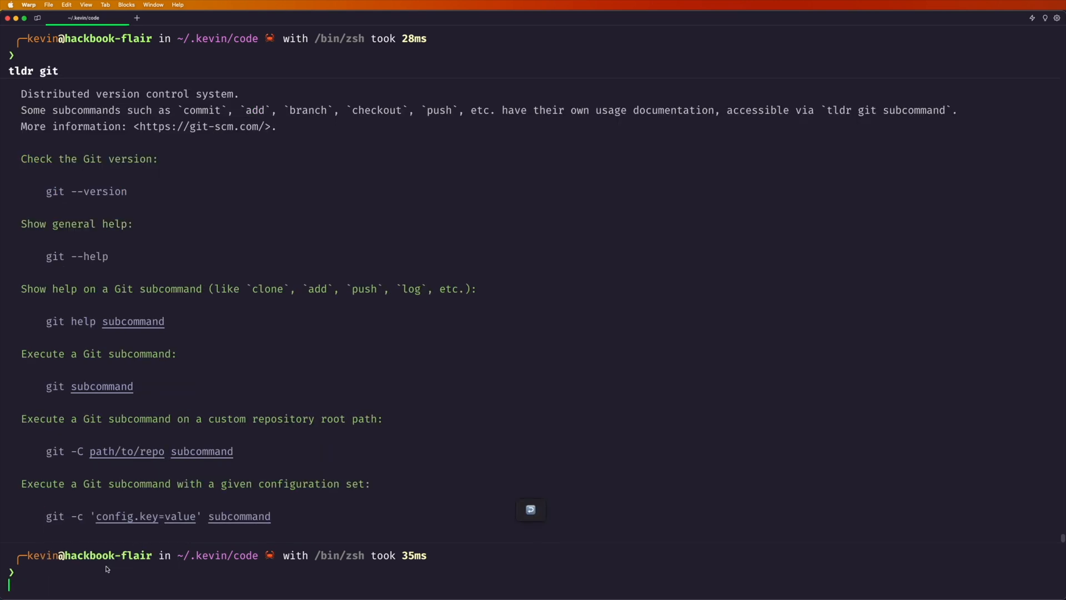
pyautogui.moveTo(163, 304)
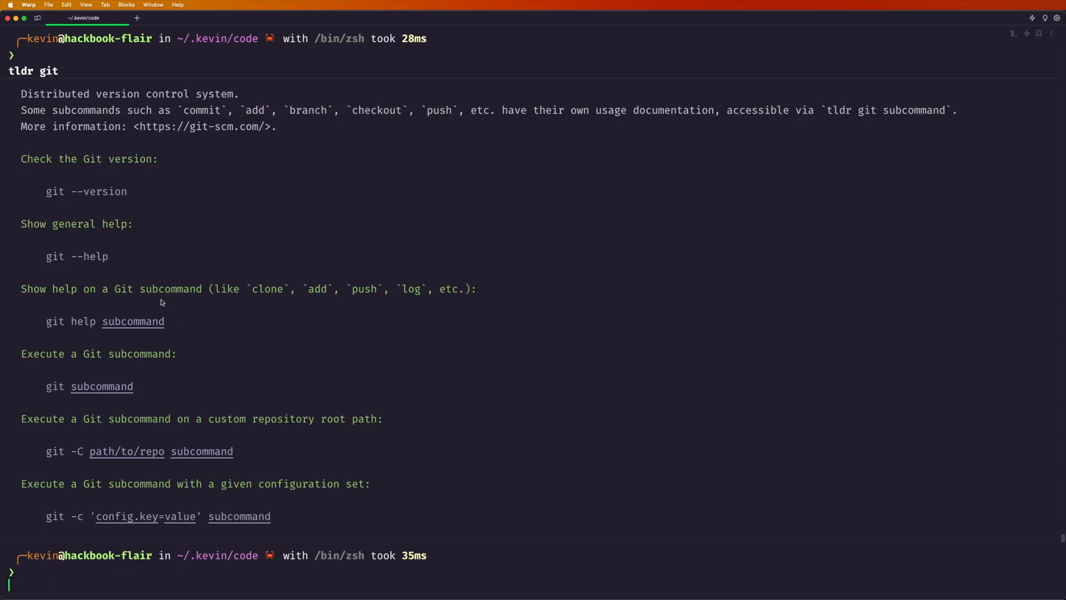
pyautogui.write('tldr svn')
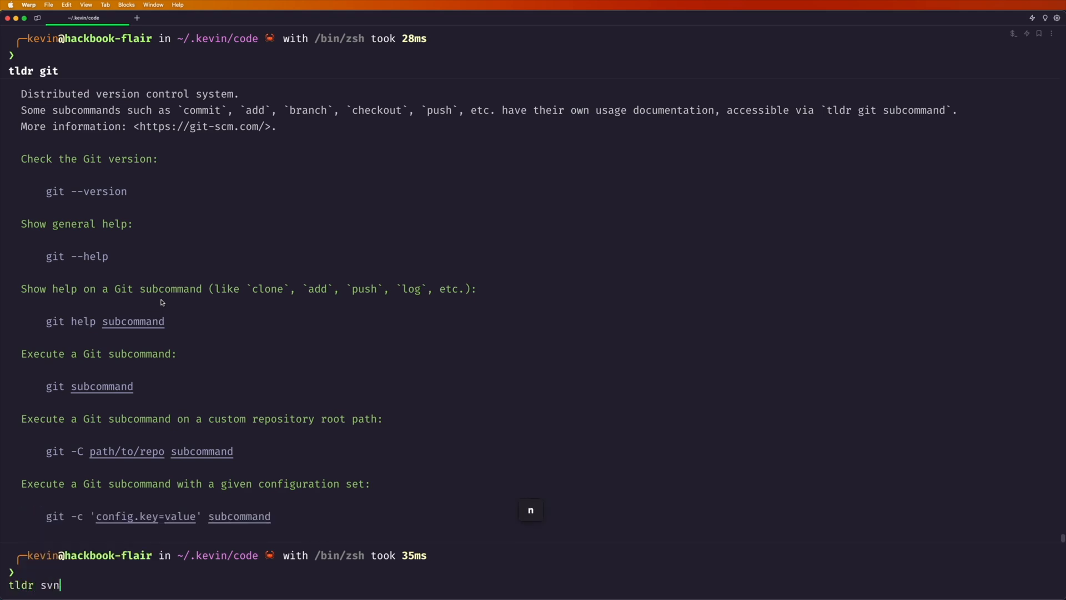
pyautogui.press('Return')
pyautogui.write('tldr curl')
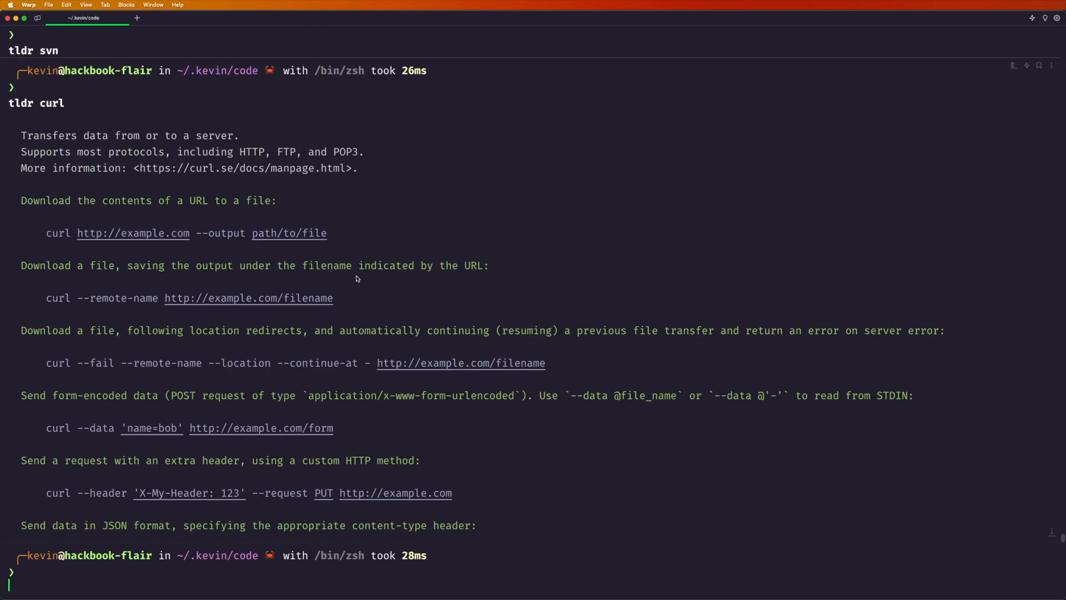
pyautogui.scroll(-3)
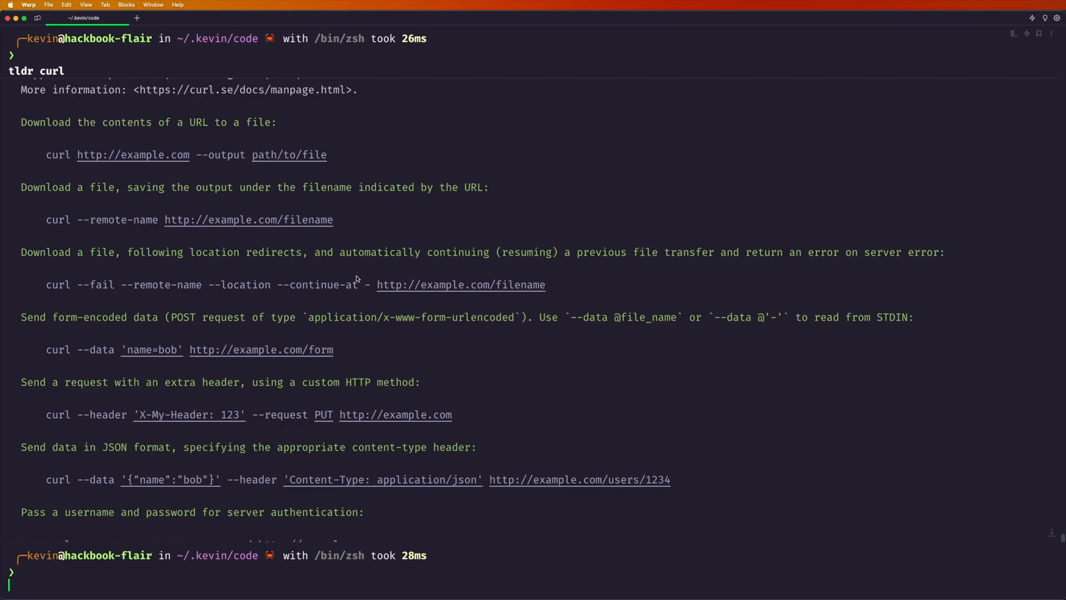
pyautogui.scroll(-3)
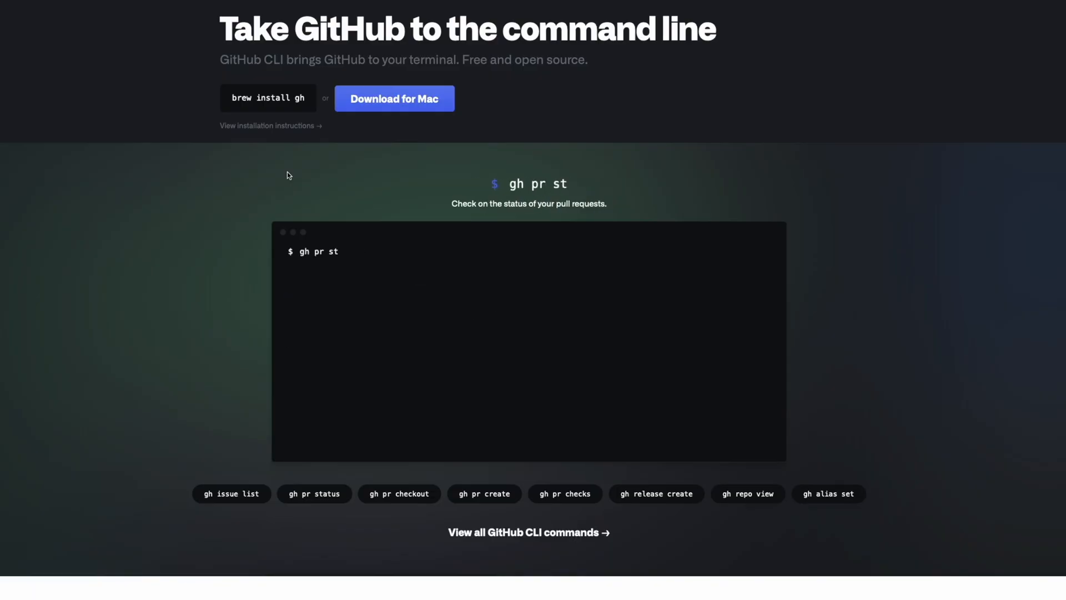
# Open the GitHub CLI homepage at cli.github.com showing the gh pr status demo
pyautogui.click(314, 493)
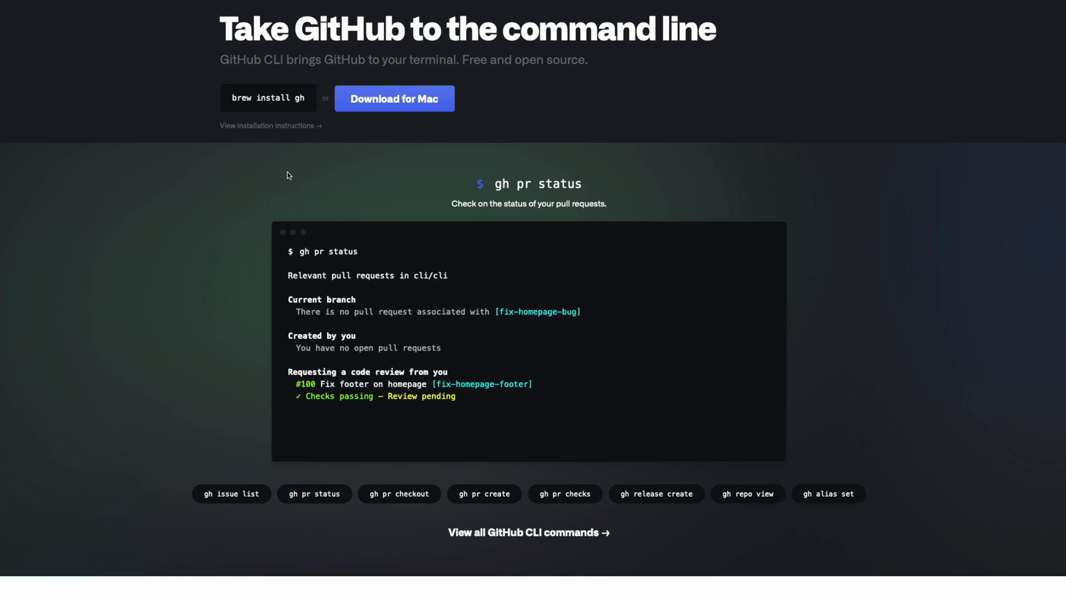
# Focus Warp and run gh repo create, choosing 'Create a new repository on GitHub from scratch'
pyautogui.click(398, 493)
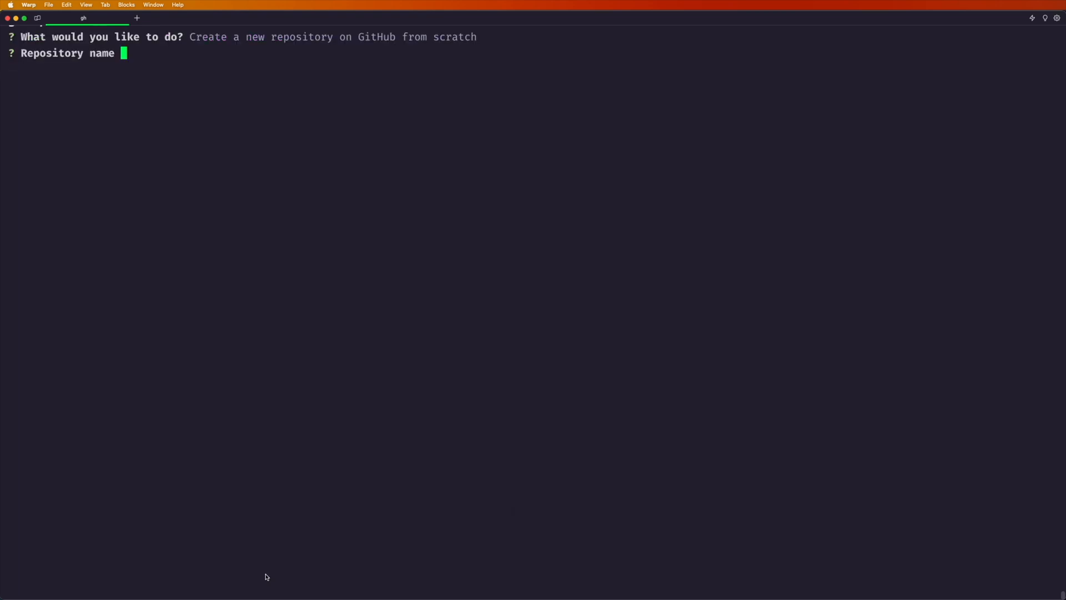
# Answer the prompts: name foobar, personal owner, description 'Hey this is my new', Public, README, Rust .gitignore, BSD 2-Clause, confirm with Y
pyautogui.press('Return')
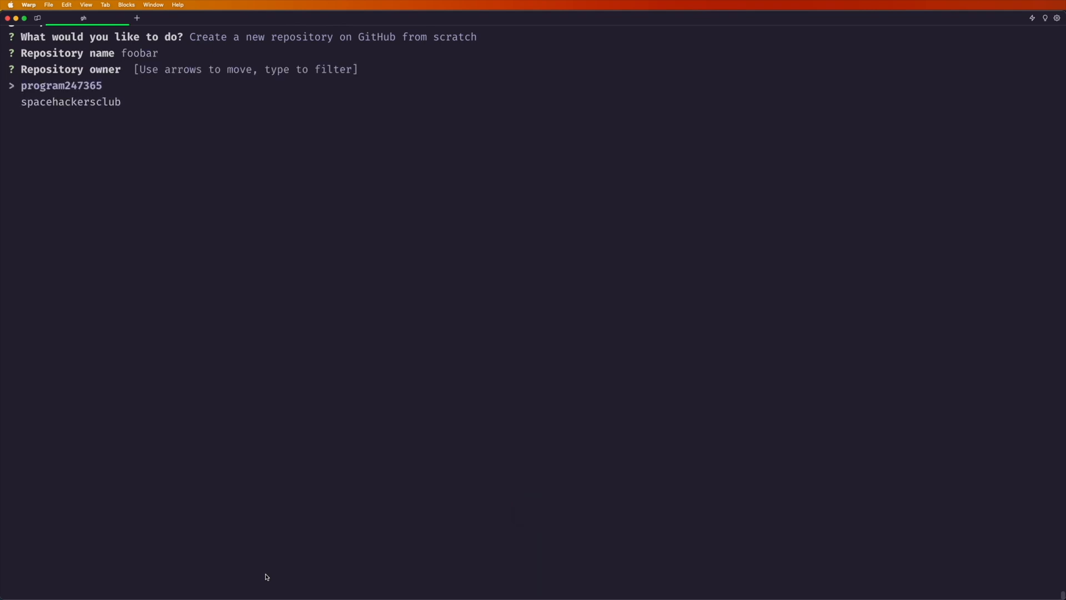
pyautogui.press('Return')
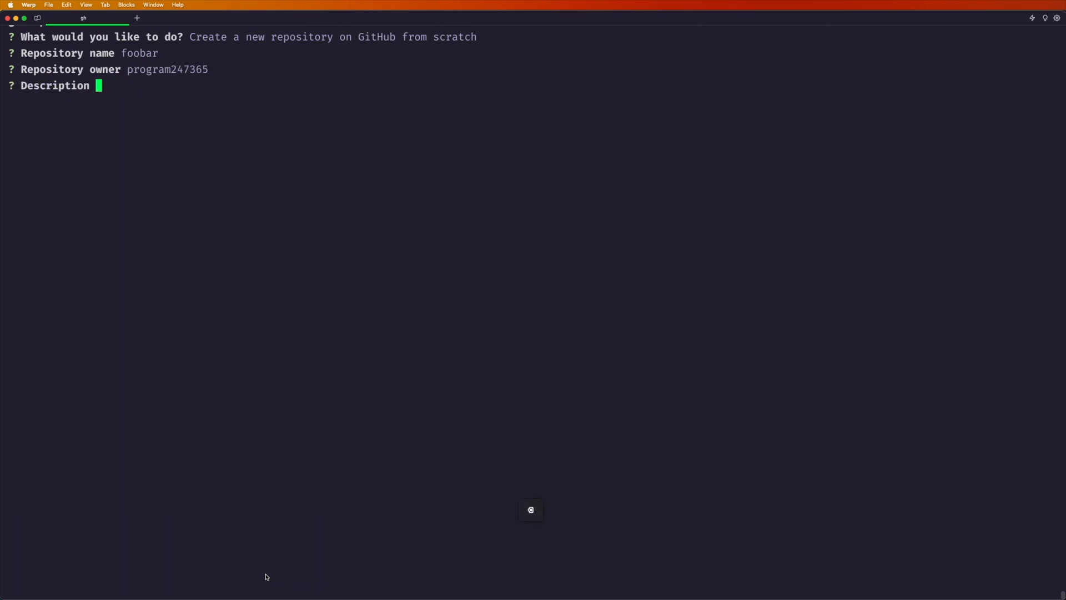
pyautogui.write('Hey this is my new repo')
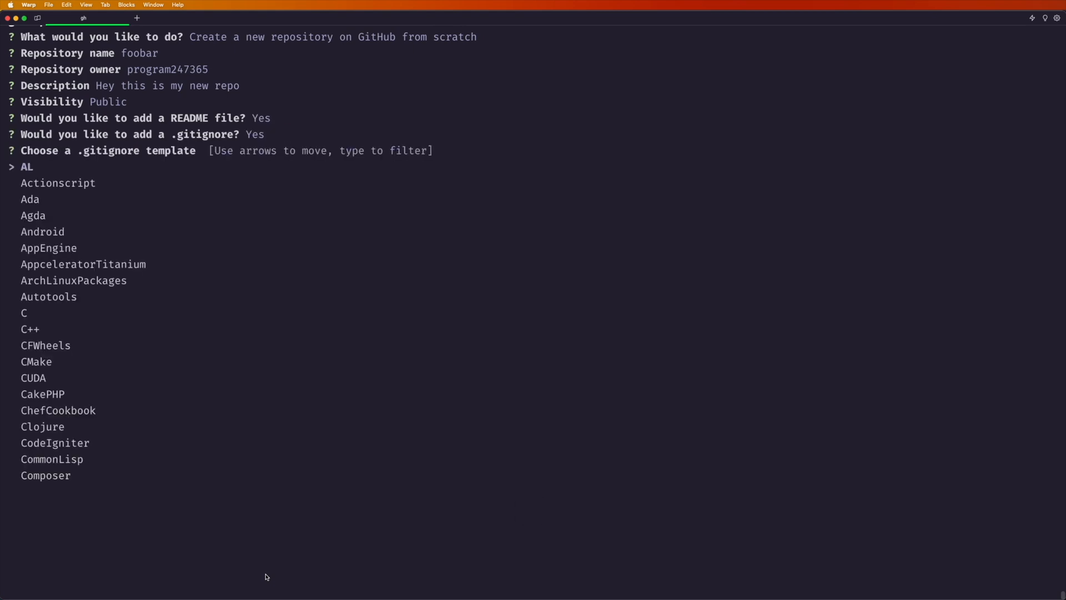
pyautogui.write('rust')
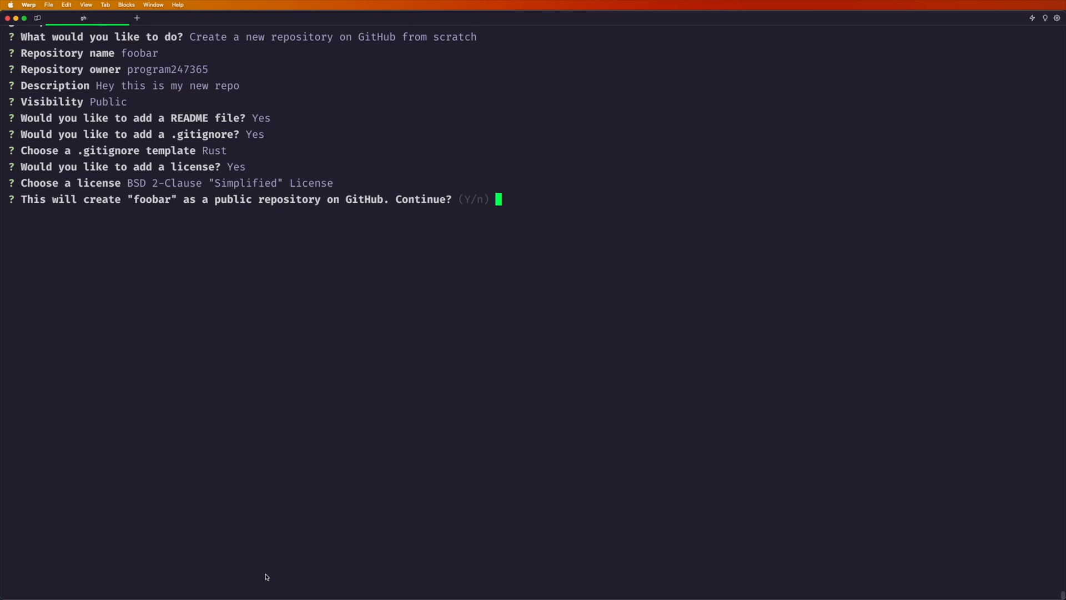
pyautogui.write('Y')
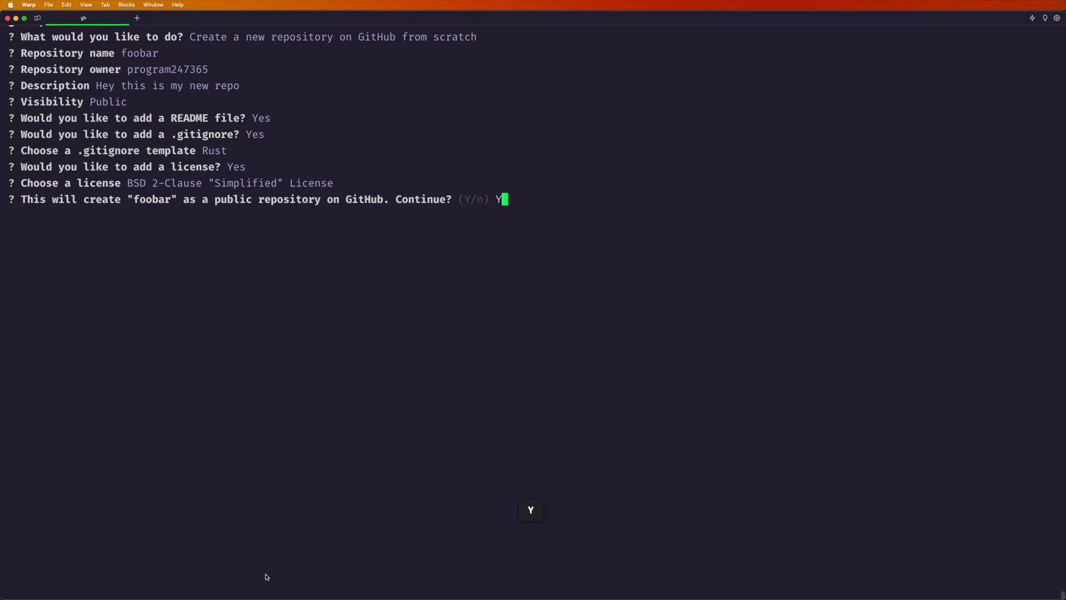
pyautogui.press('Return')
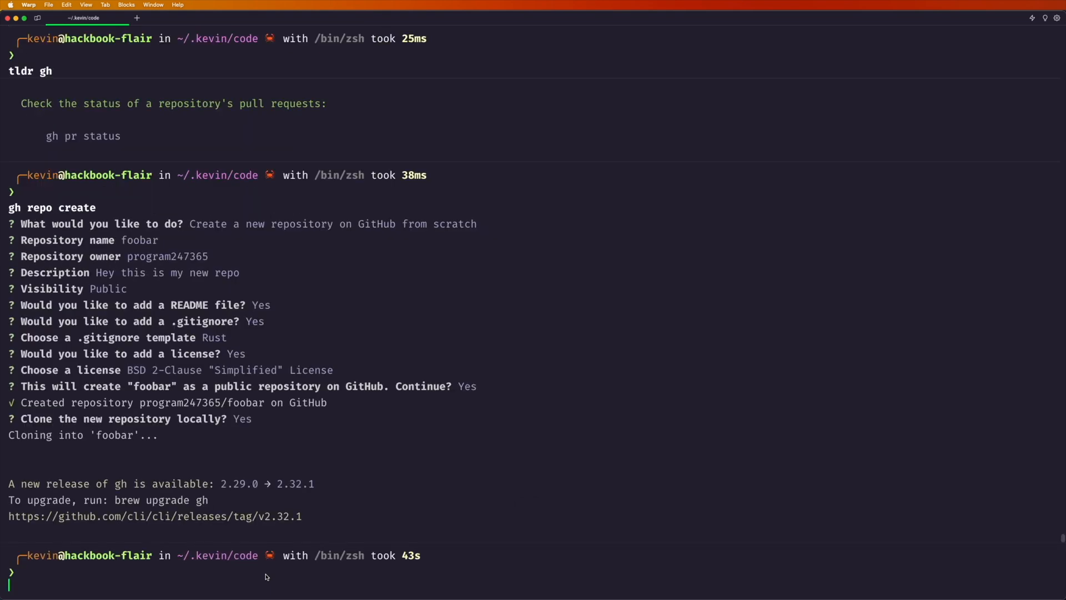
# List the directory, move into foobar, run gh repo to list subcommands, and start gh repo view -w
pyautogui.write('ls')
pyautogui.write('cd foobar')
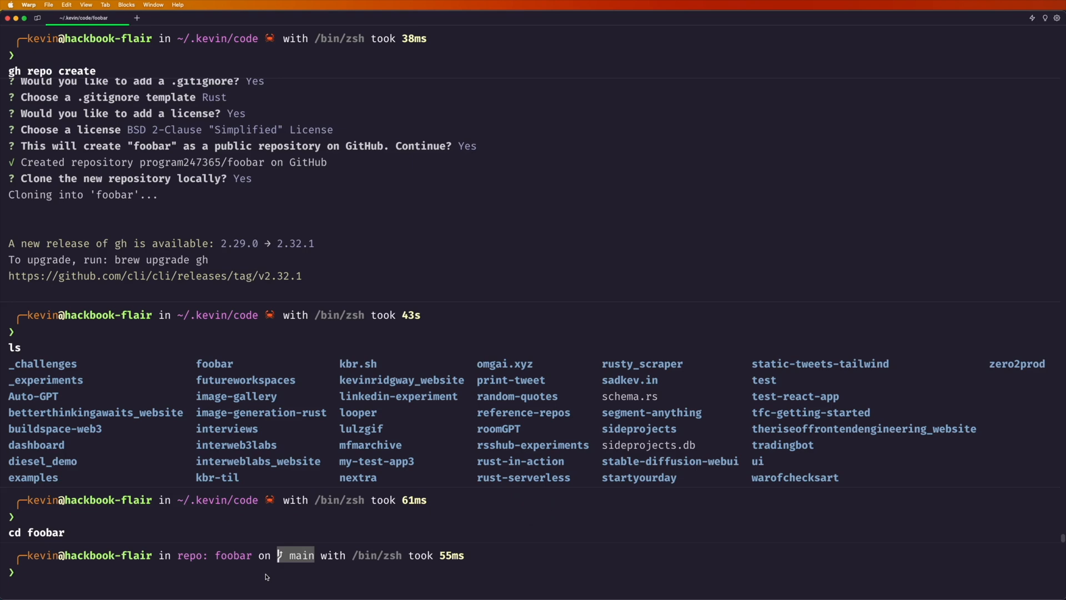
pyautogui.write('gh')
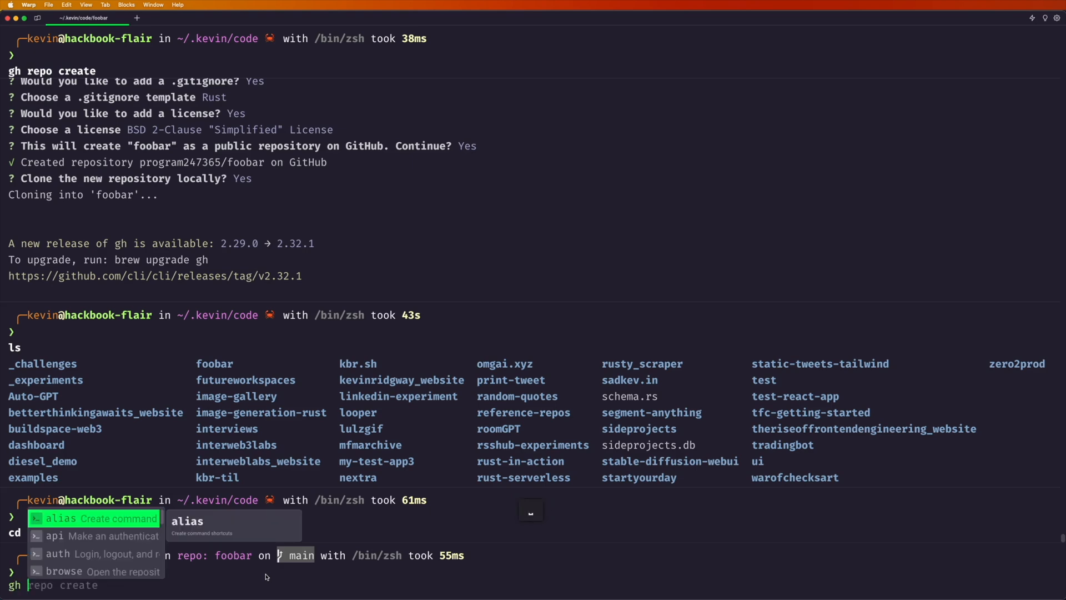
pyautogui.write('repo')
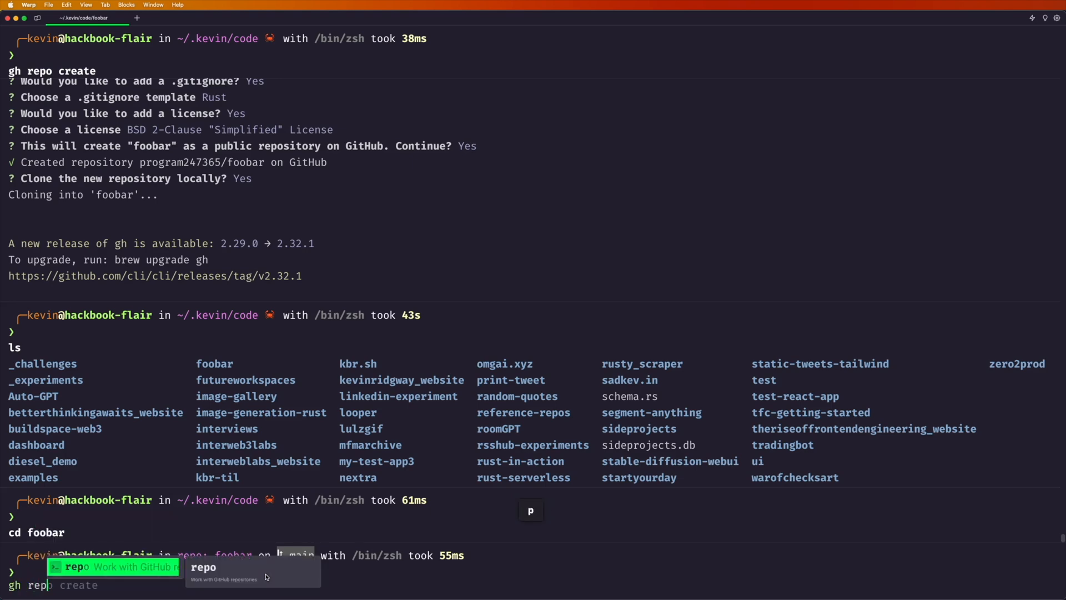
pyautogui.press('Return')
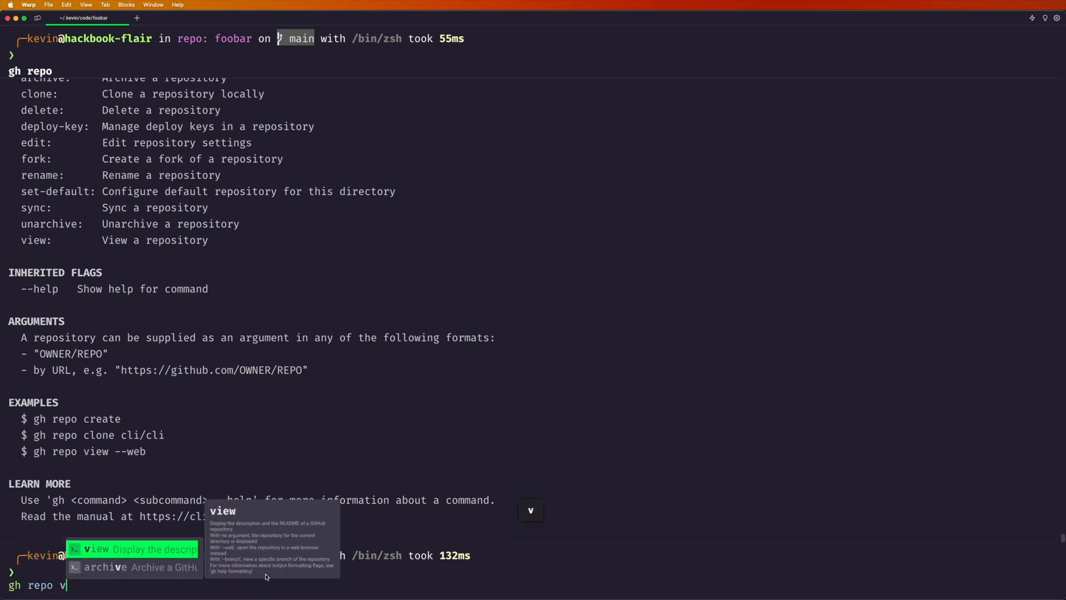
pyautogui.write('iew -w')
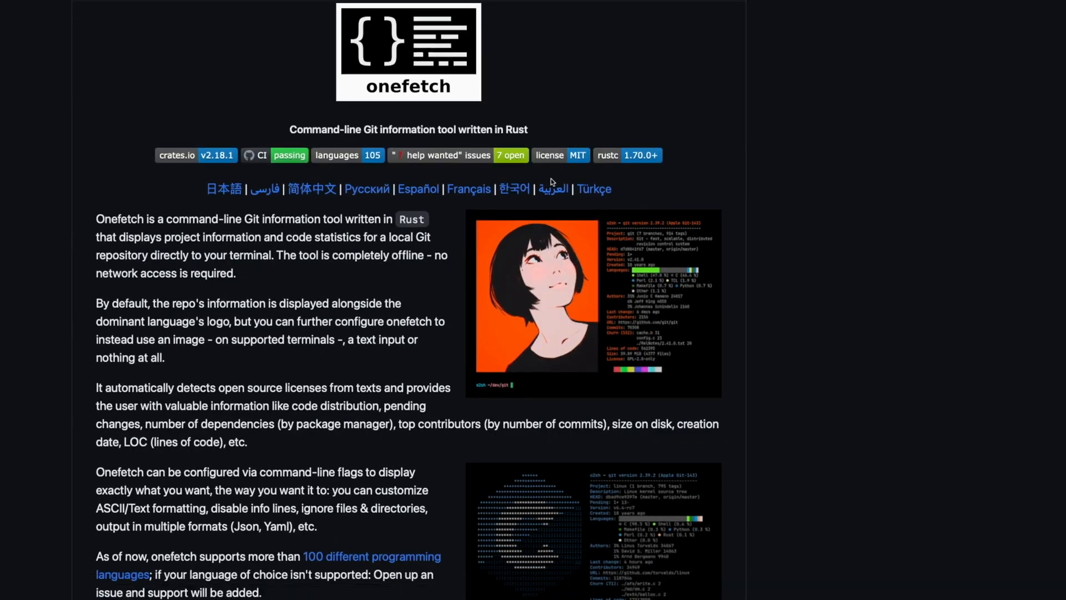
pyautogui.scroll(-3)
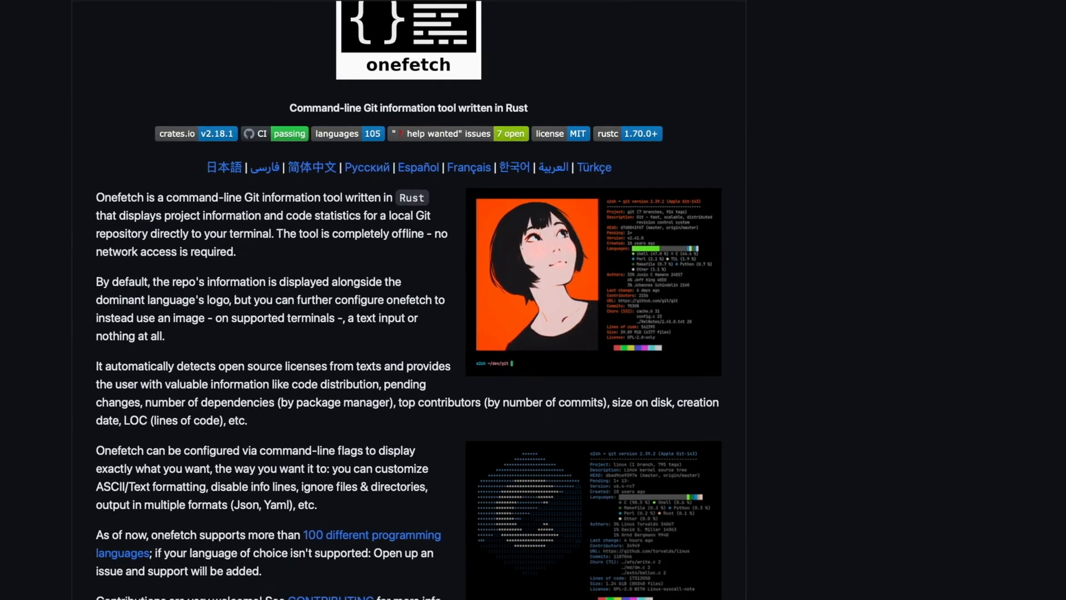
pyautogui.scroll(-3)
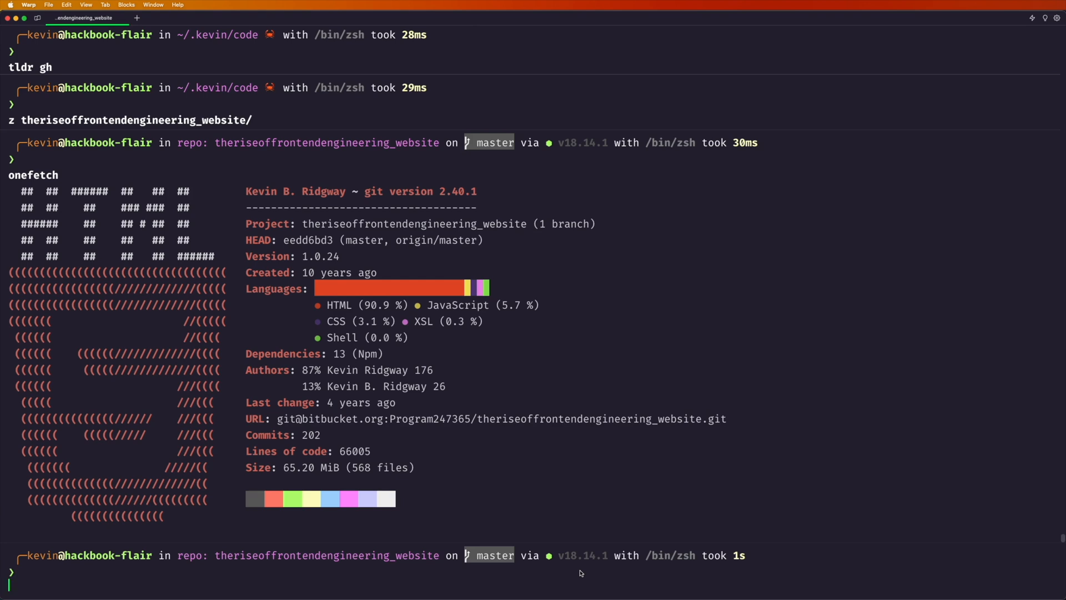
pyautogui.moveTo(552, 555)
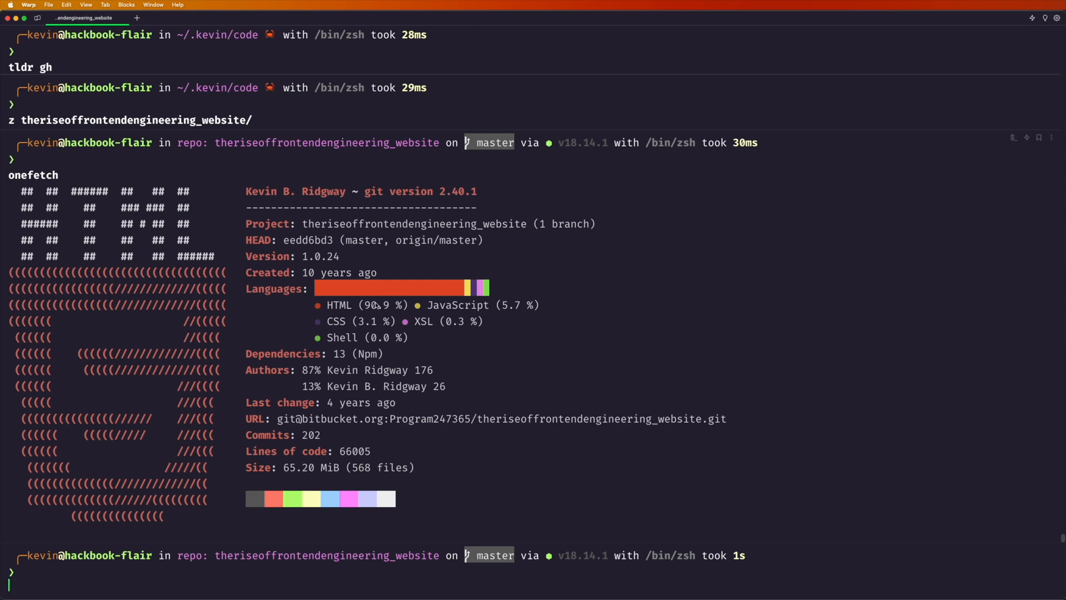
pyautogui.moveTo(387, 330)
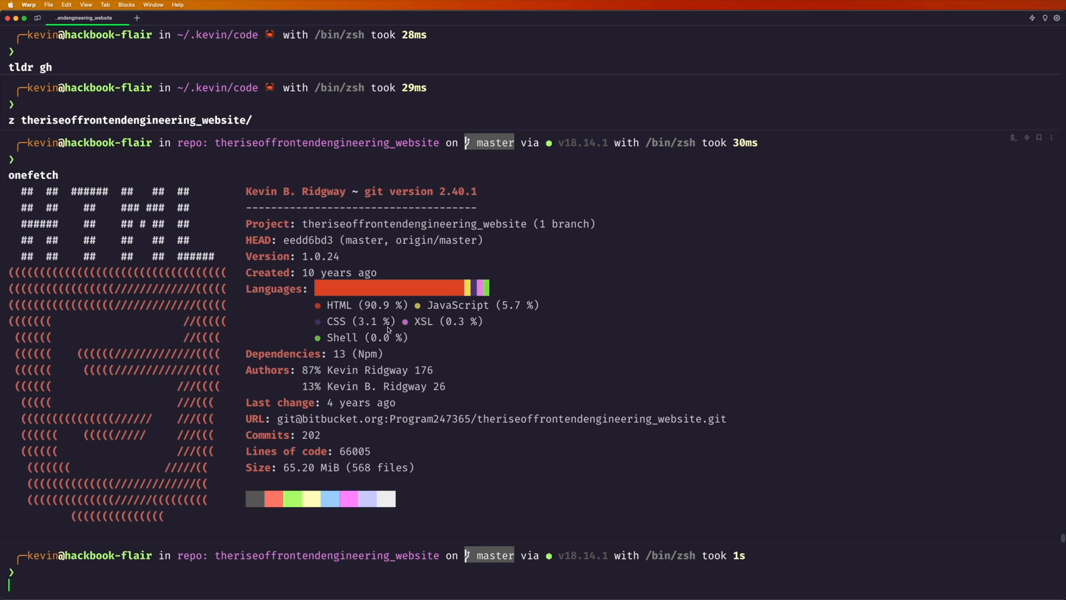
pyautogui.moveTo(278, 373)
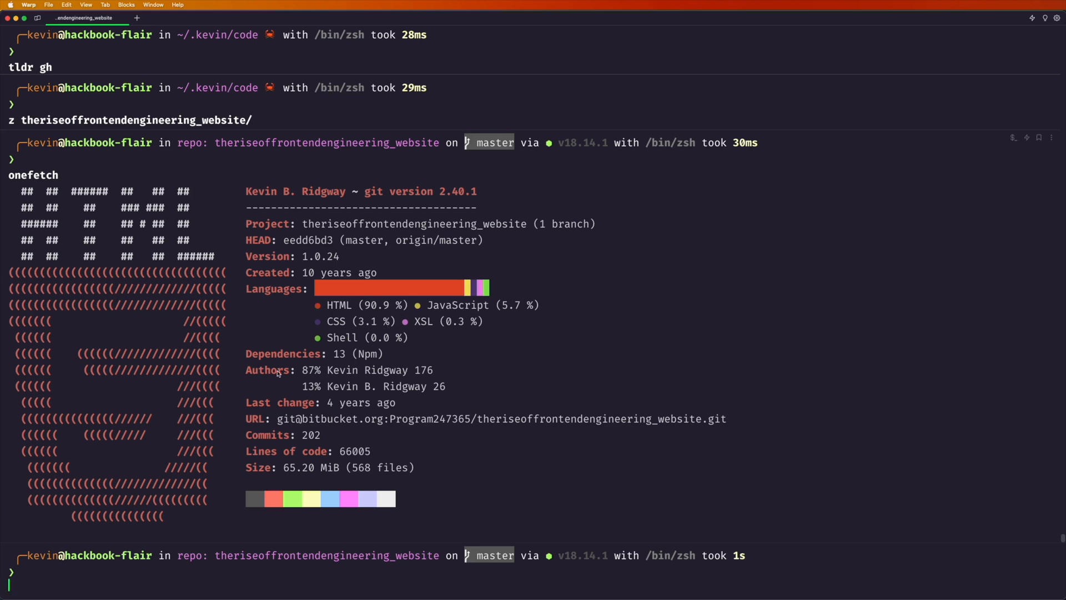
pyautogui.moveTo(369, 437)
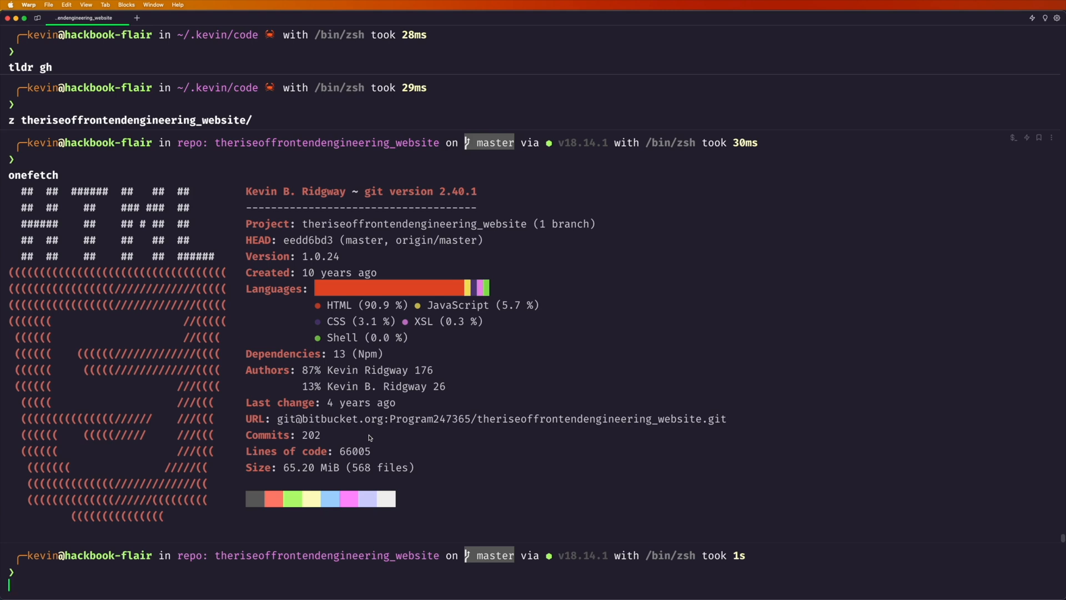
pyautogui.moveTo(274, 300)
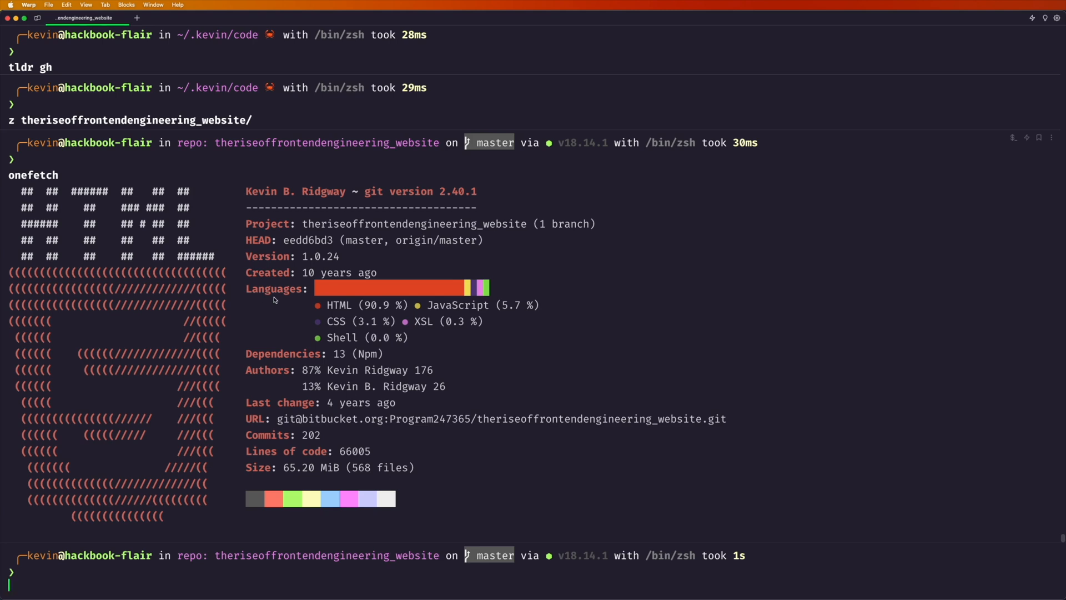
# Highlight the '10 years ago' creation age in the onefetch summary
pyautogui.doubleClick(339, 273)
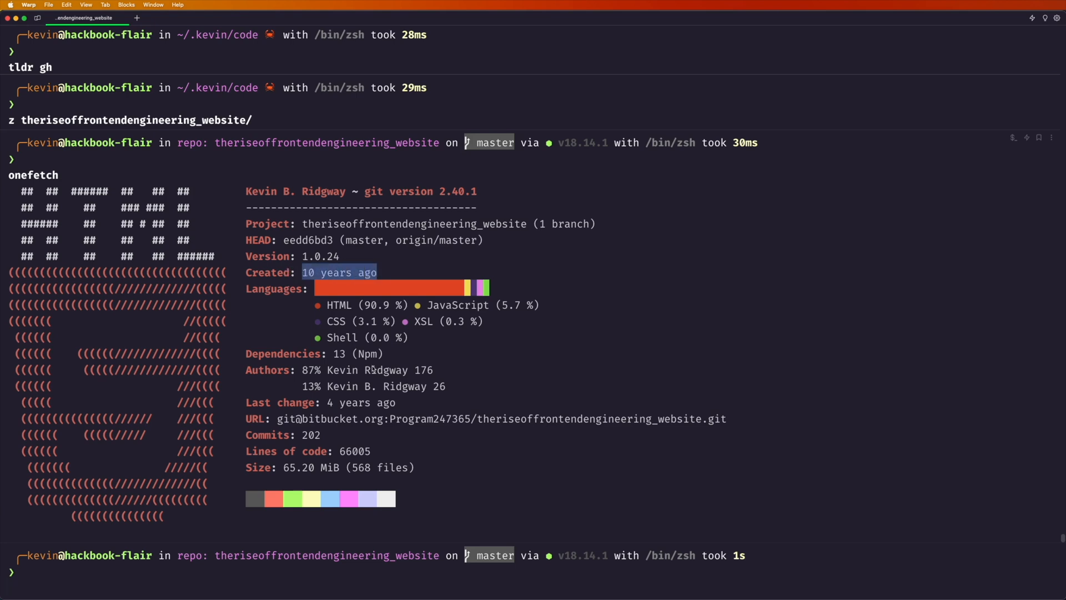
pyautogui.moveTo(345, 576)
pyautogui.write('z looper')
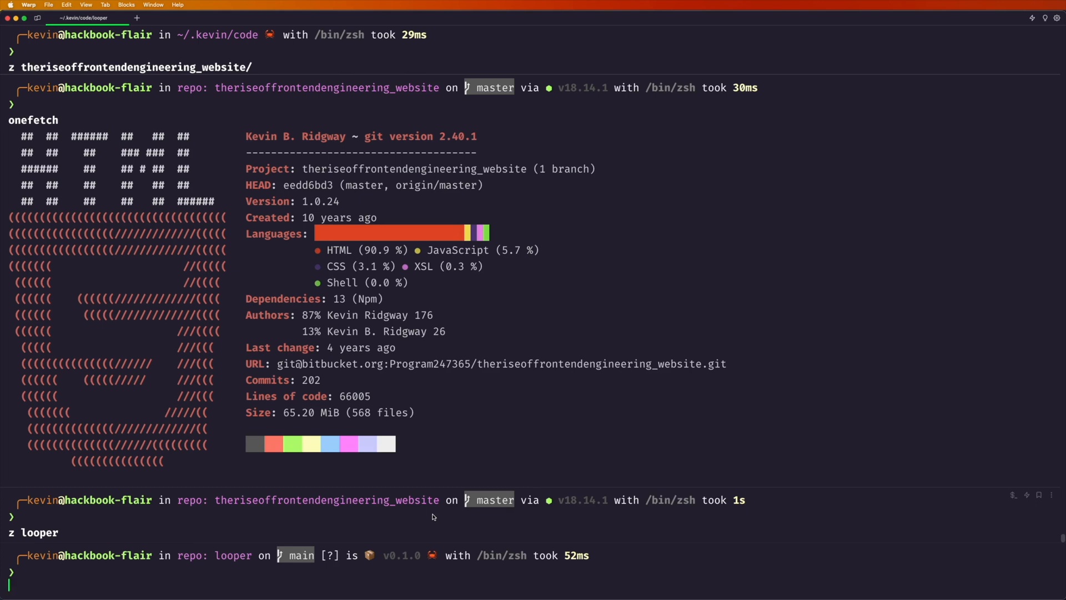
# Run onefetch in the looper repo to show its Rust, MIT-licensed summary
pyautogui.write('onefetch')
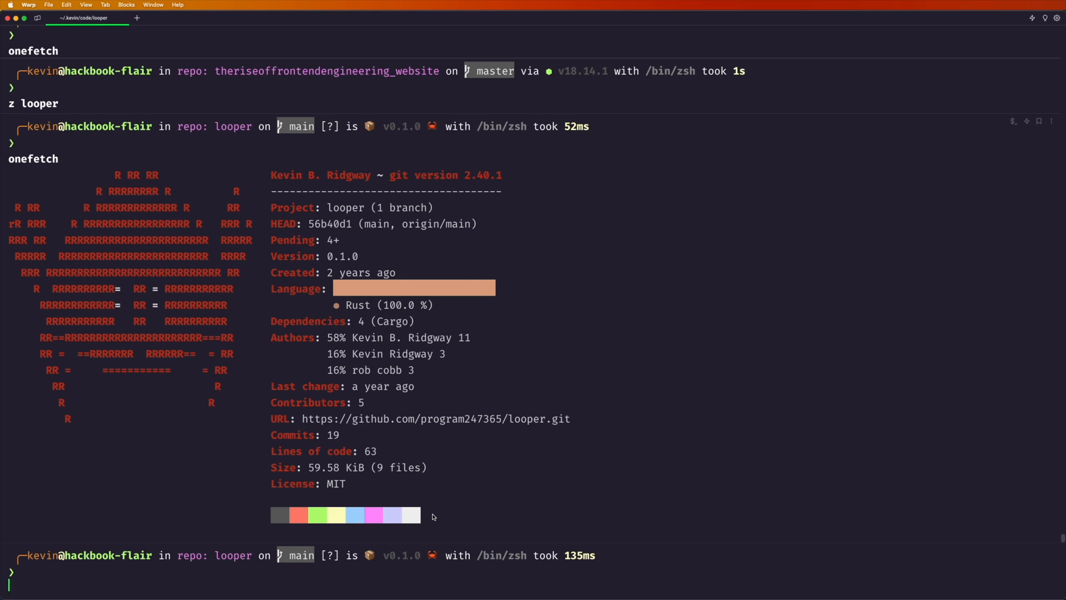
pyautogui.moveTo(606, 474)
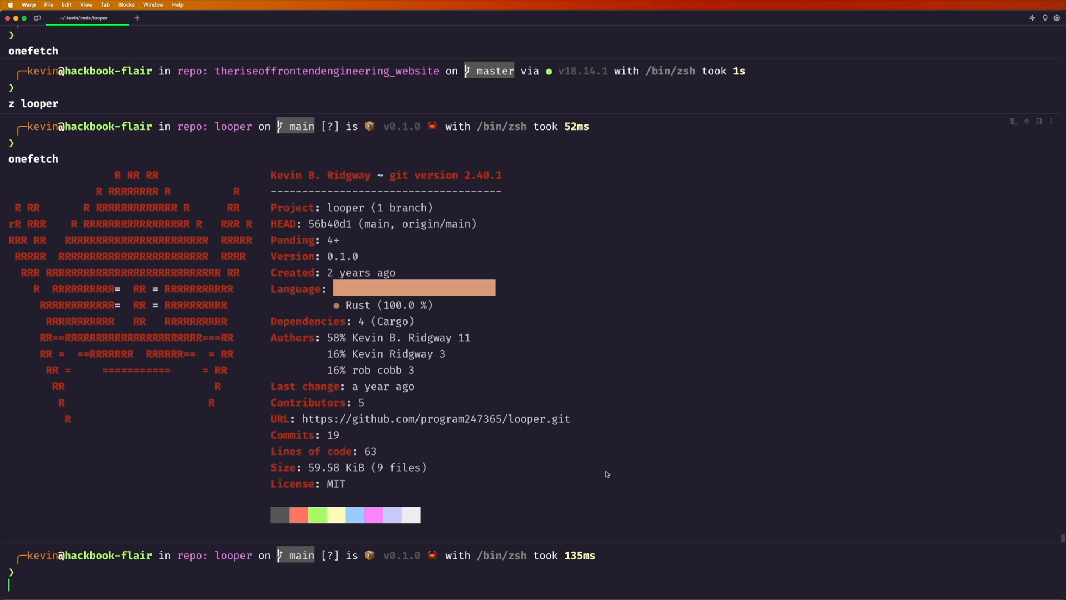
pyautogui.click(28, 4)
pyautogui.write('tldr')
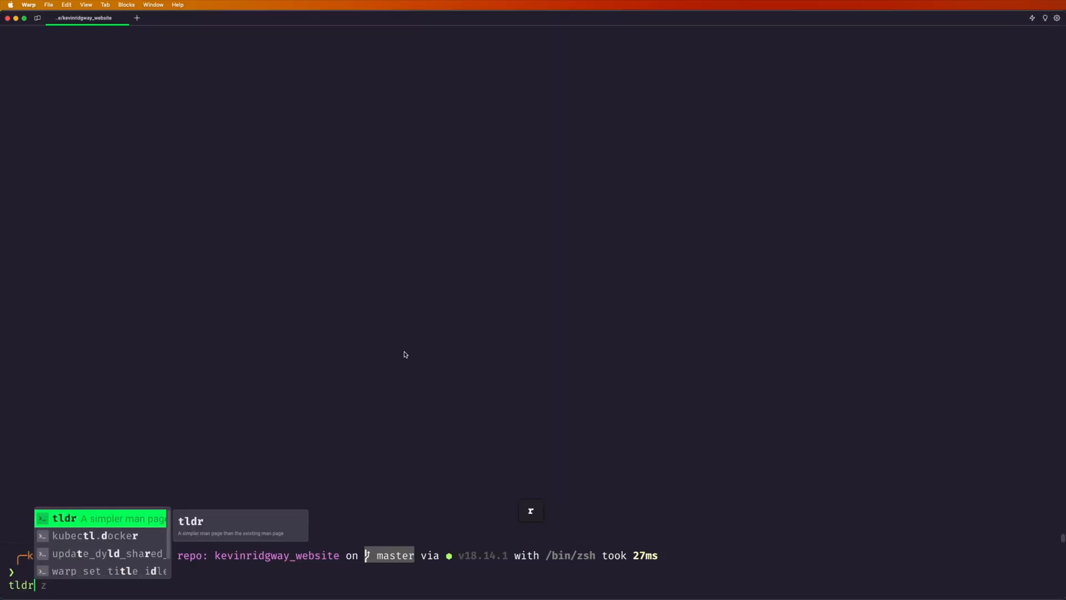
# Accept the tldr z autosuggestion to look up simplified help for z
pyautogui.press('Return')
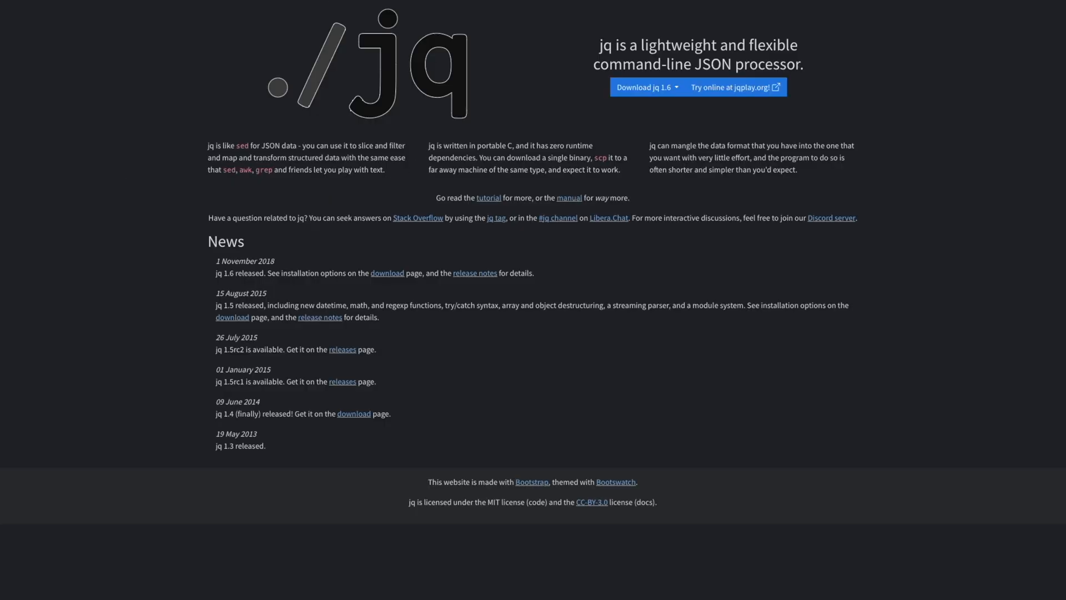
# Go to the jq Tutorial page on querying GitHub commit JSON with curl
pyautogui.click(489, 198)
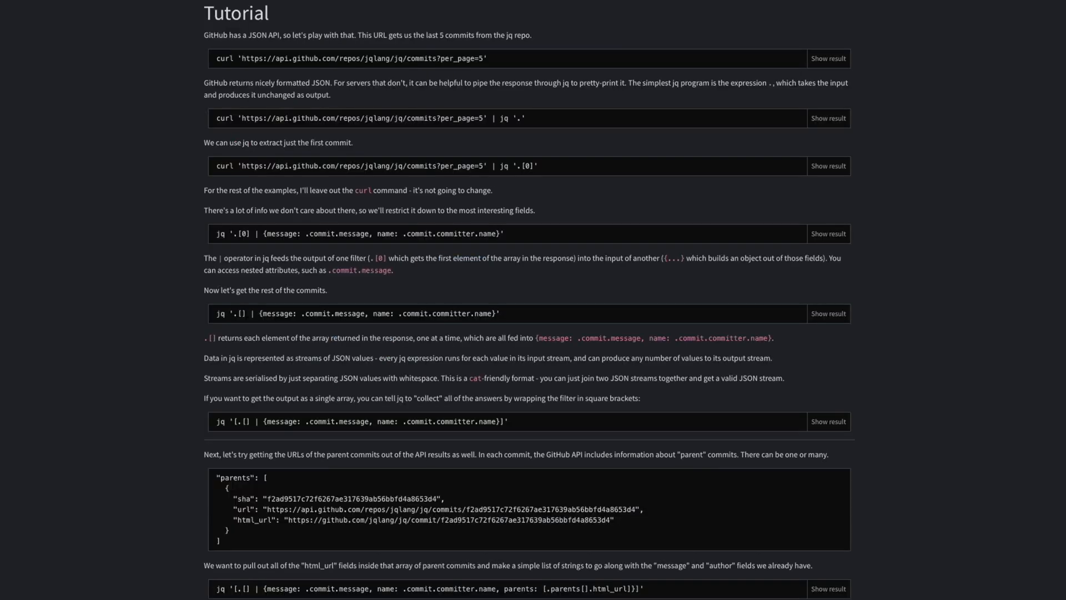